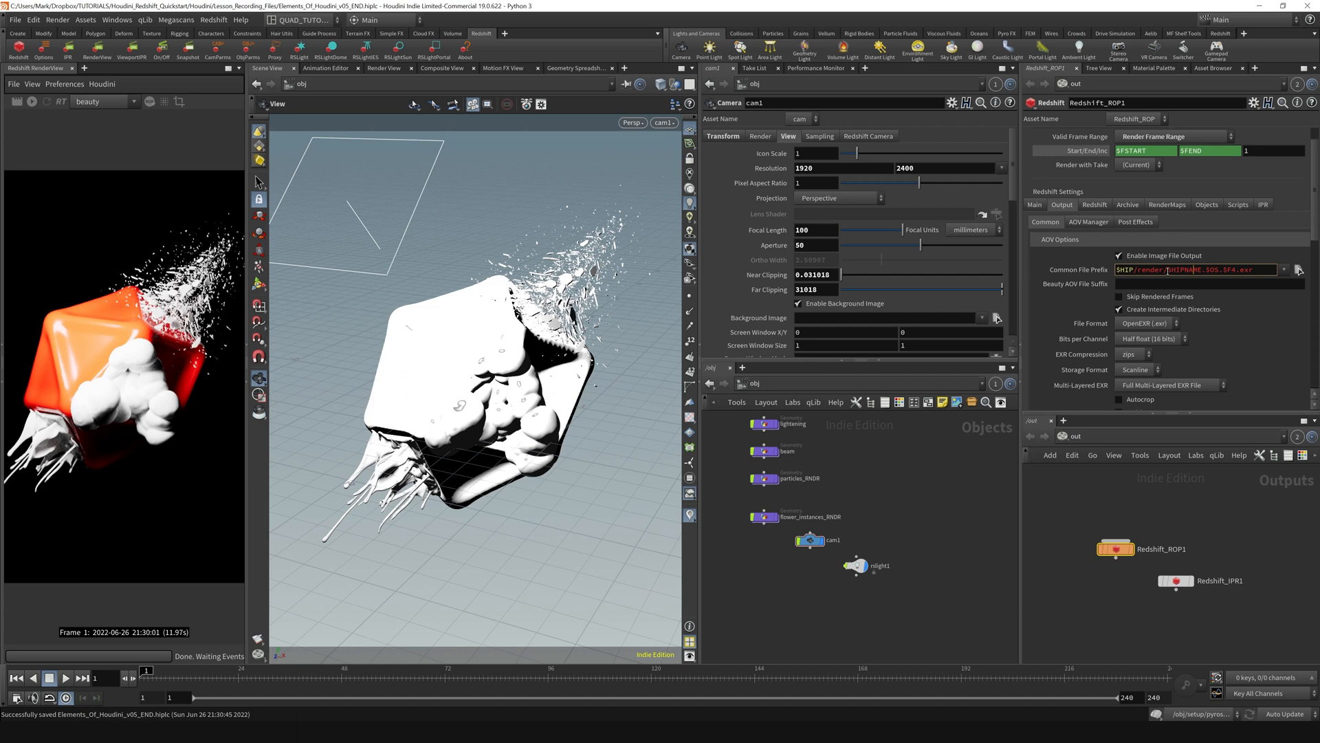
Inspect the $HIPNAME output path and the Redshift_ROP1 node name before setting frames 1–240
double_click(1185, 268)
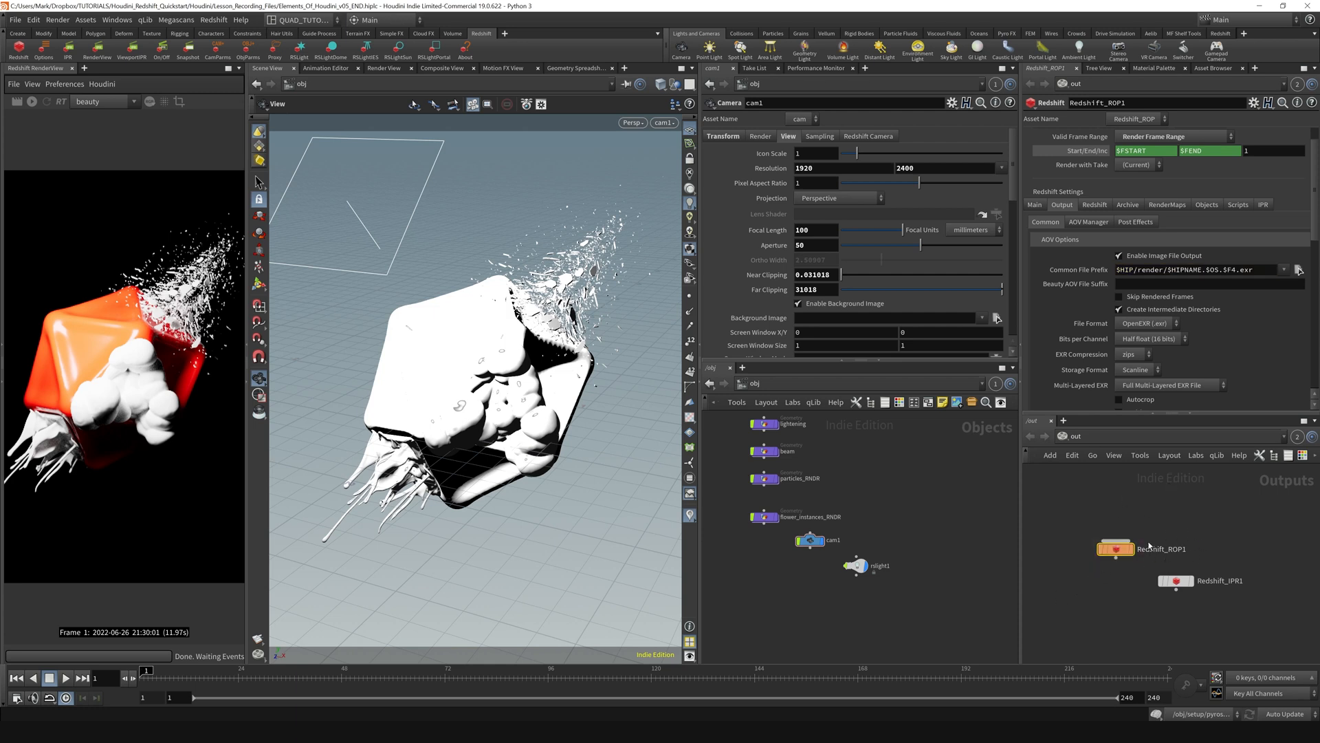
double_click(1162, 548)
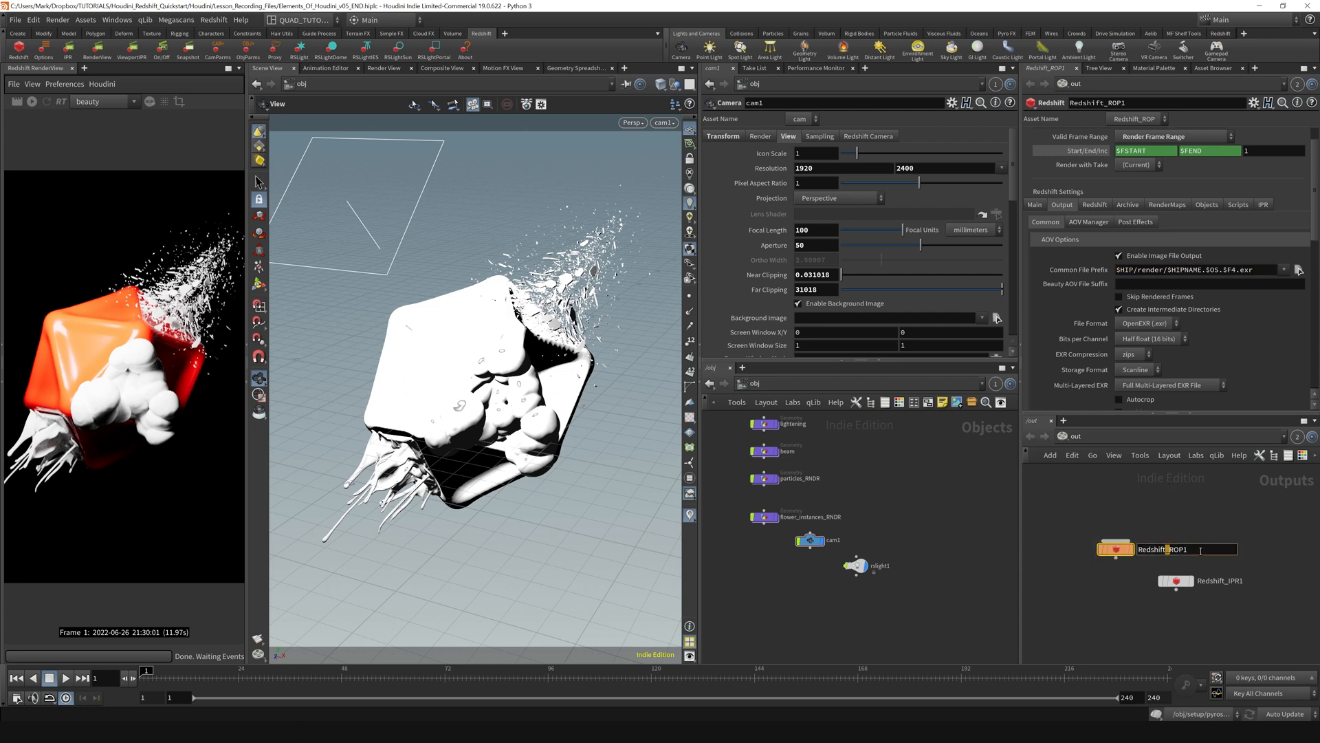
double_click(1166, 548)
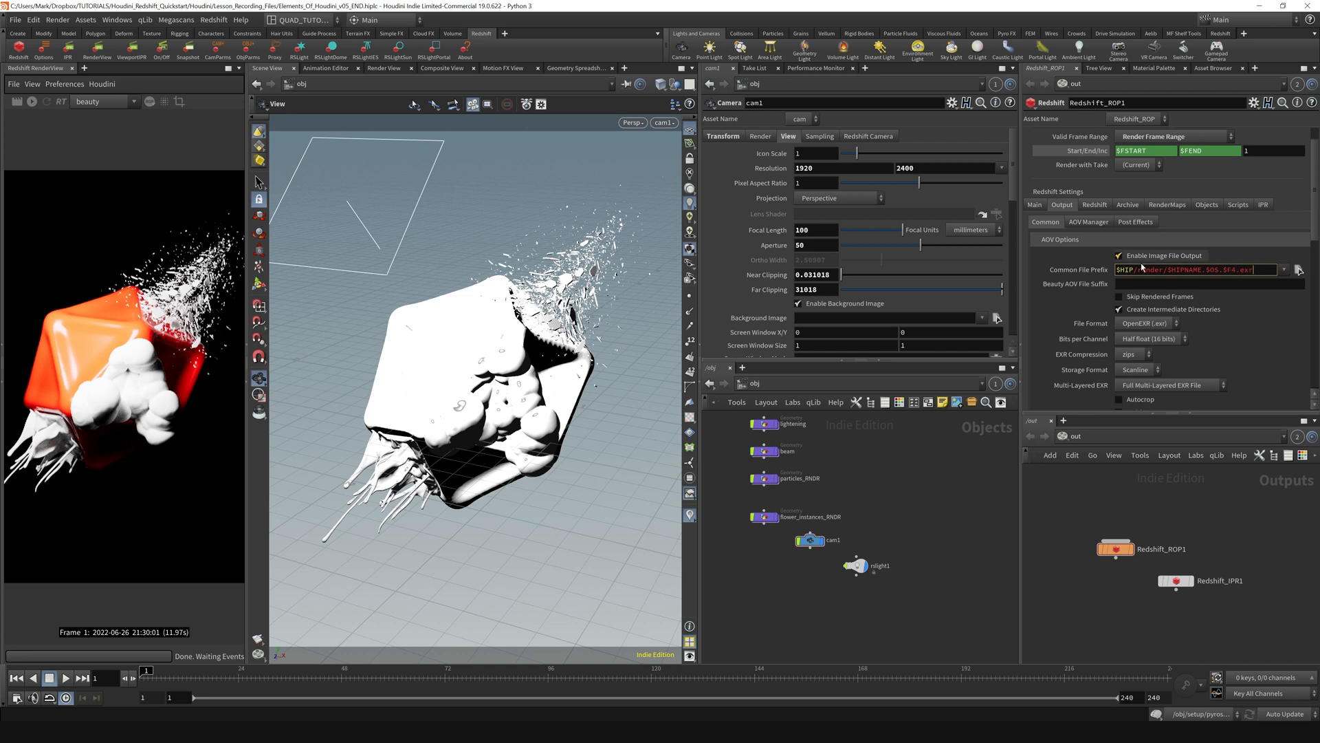
triple_click(1200, 269)
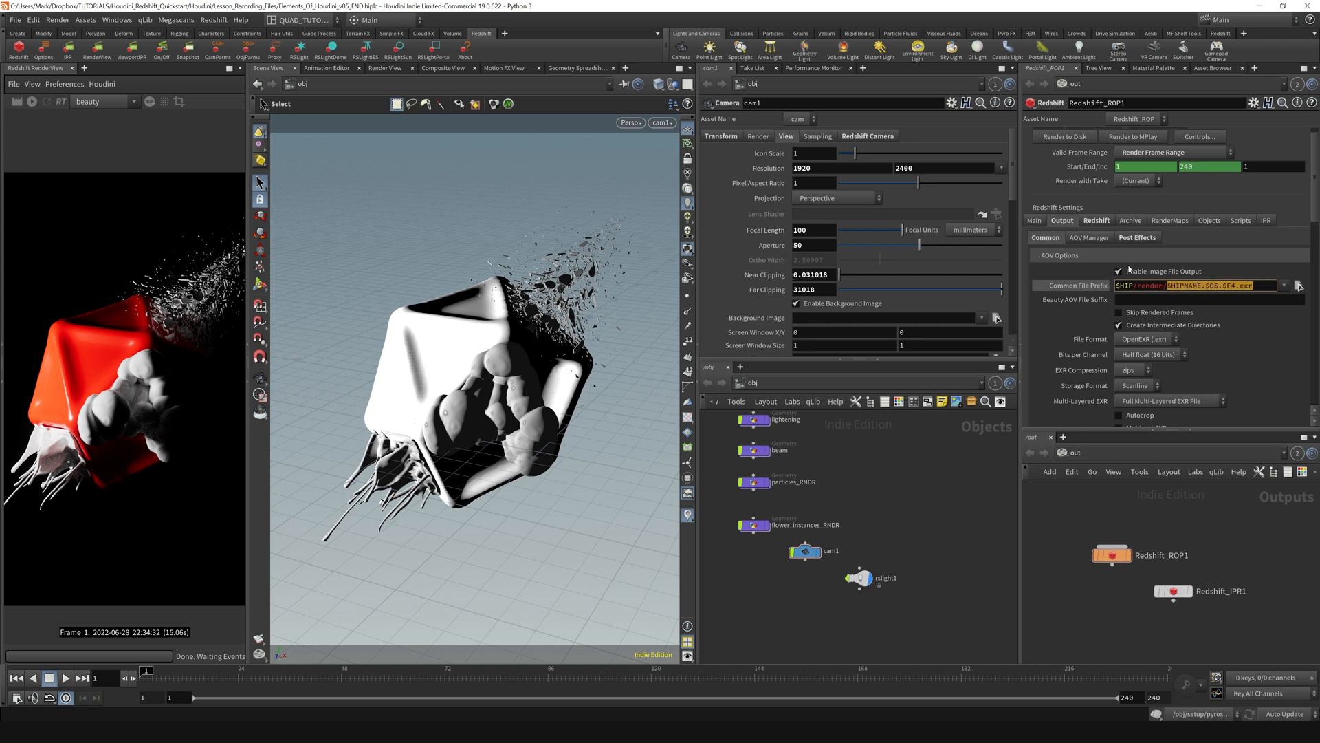
Open the Choose File browser beside Common File Prefix, showing the project folder contents
click(1119, 271)
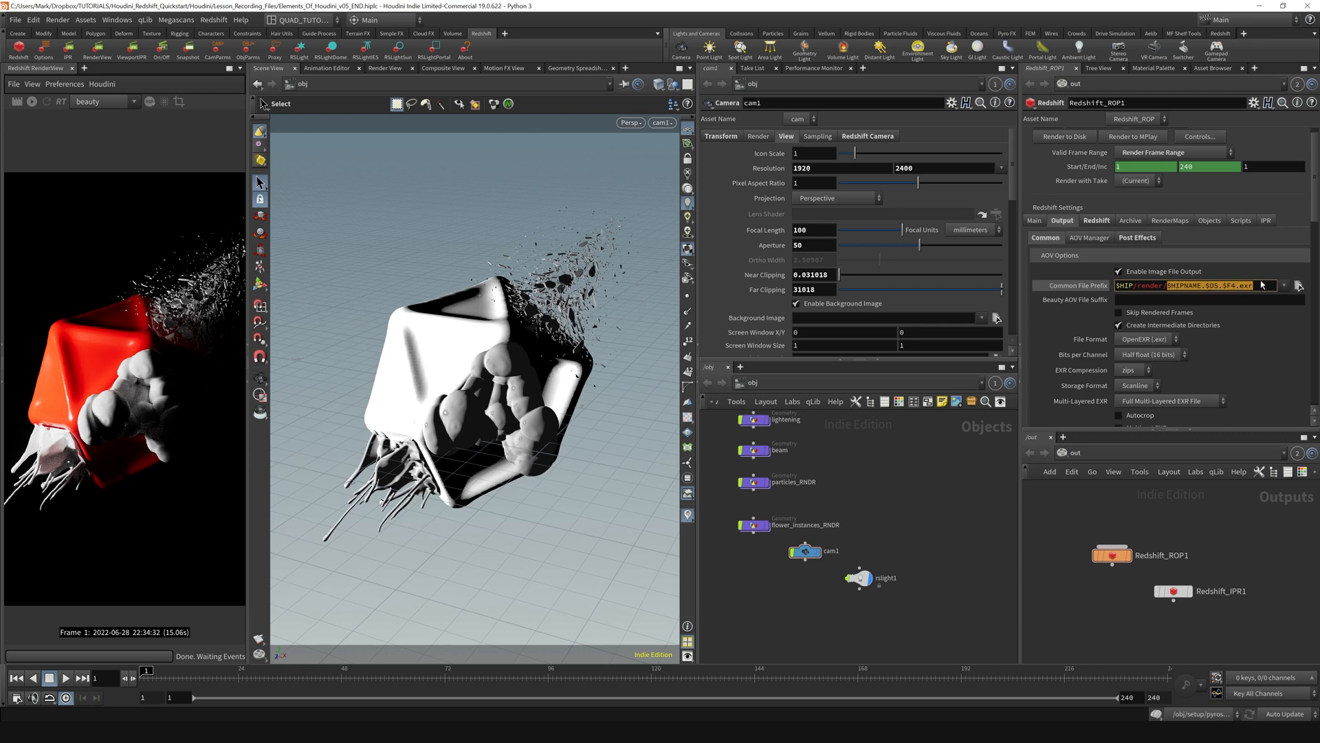
click(1299, 285)
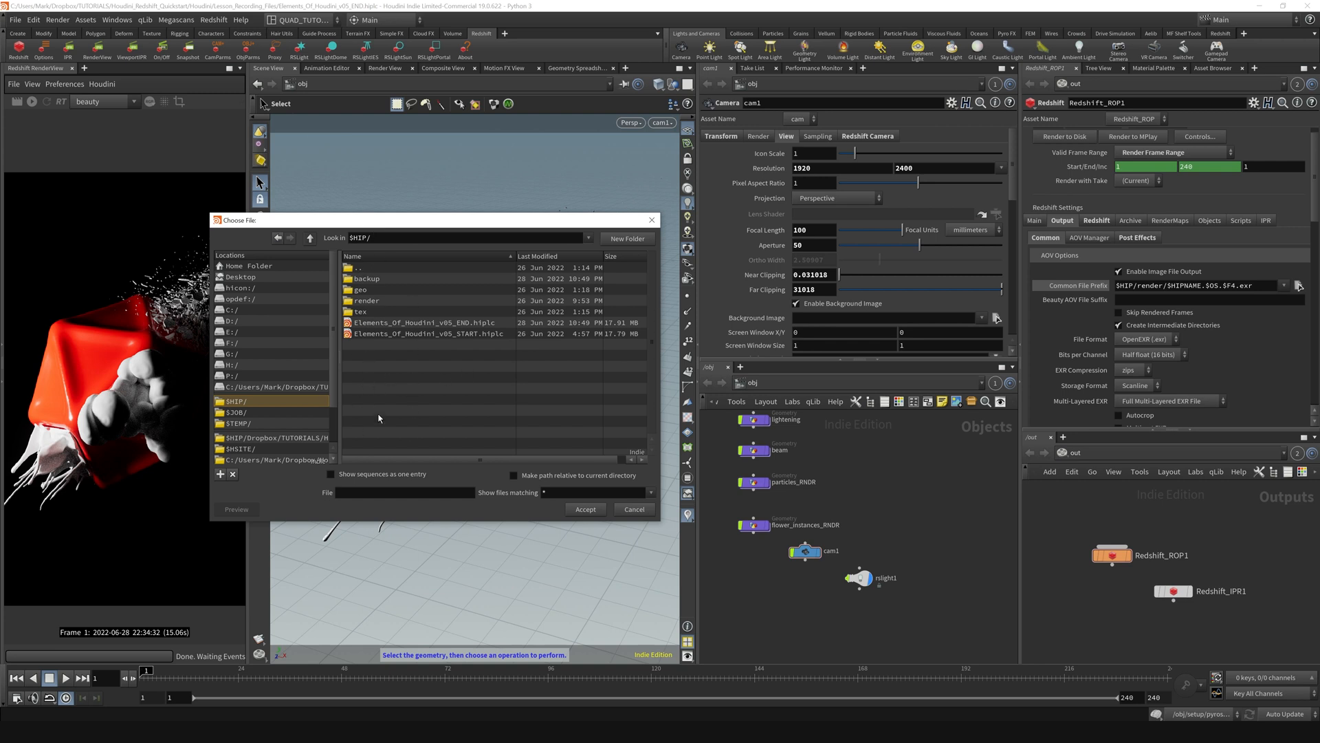
mouse_move(633, 241)
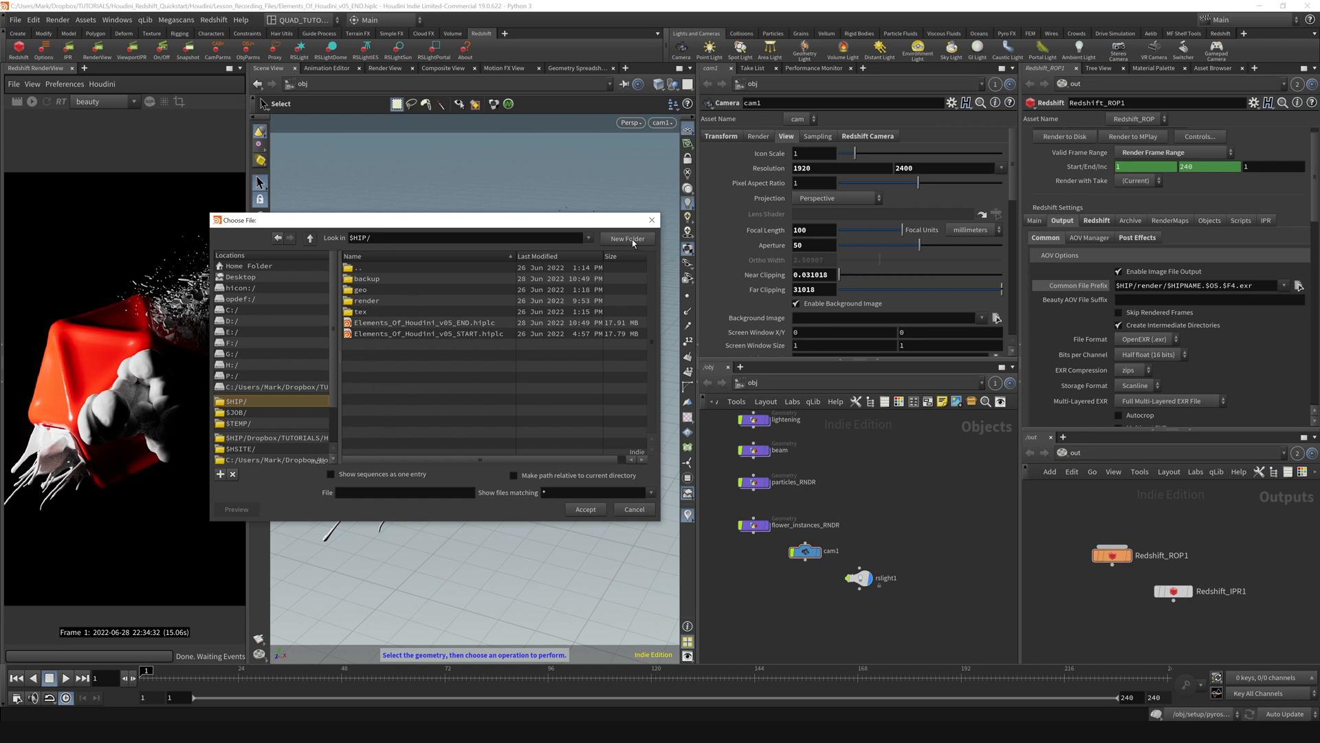
Create a render_2 folder and accept $HIPNAME.$OS.$F4.exr inside it as the output file
click(626, 239)
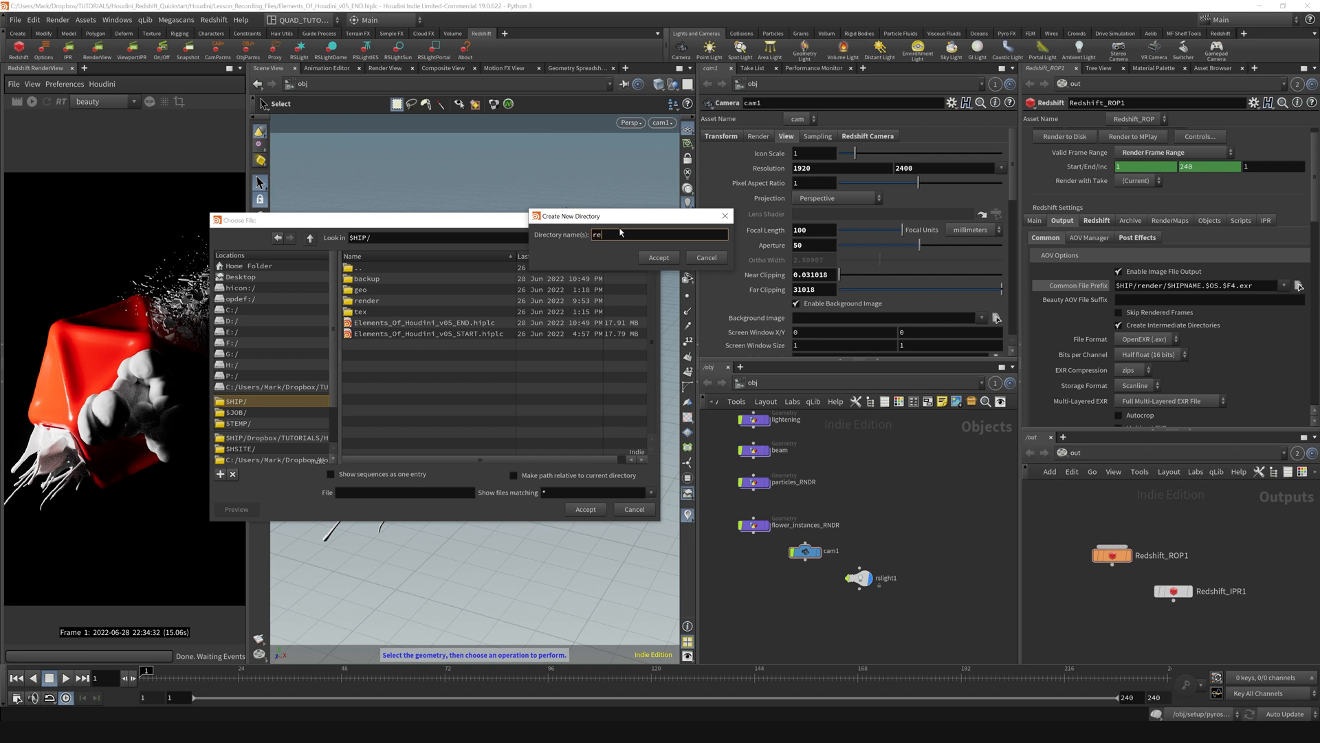
click(657, 257)
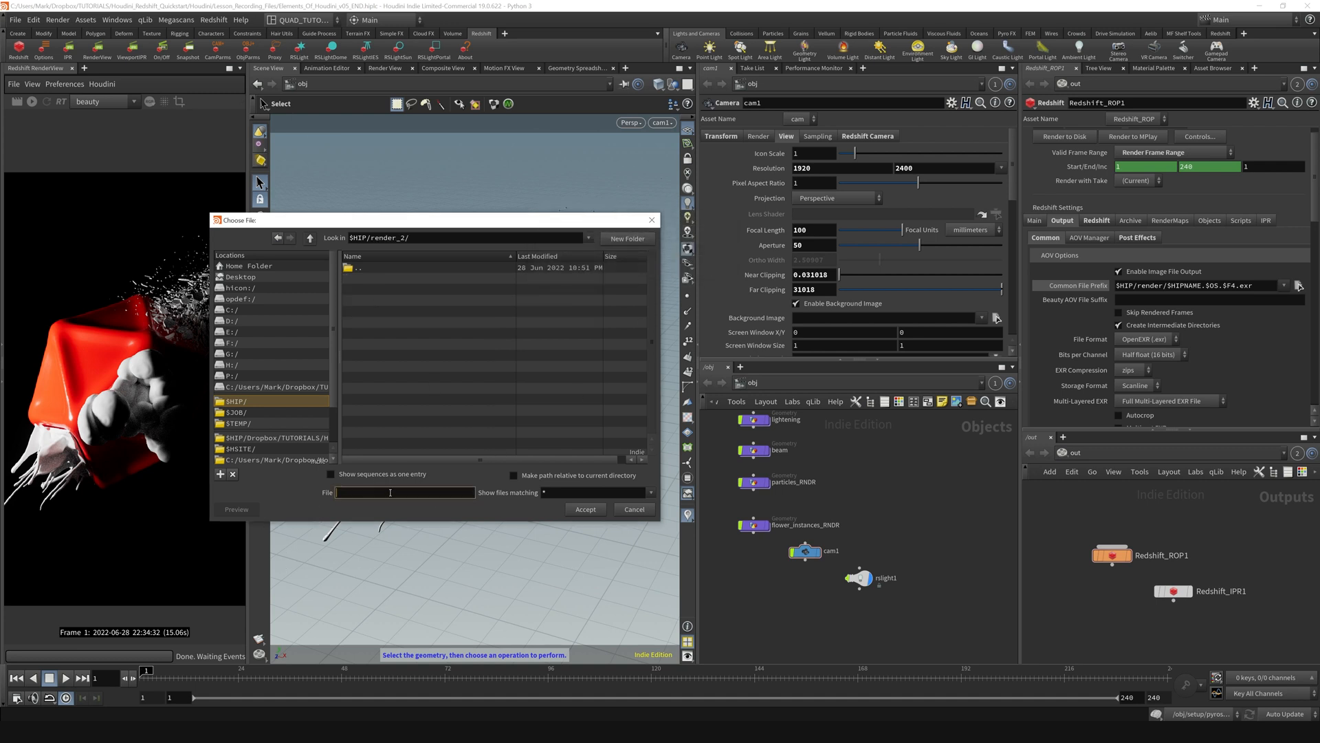
text($HIPNAME.$OS.$F4.exr)
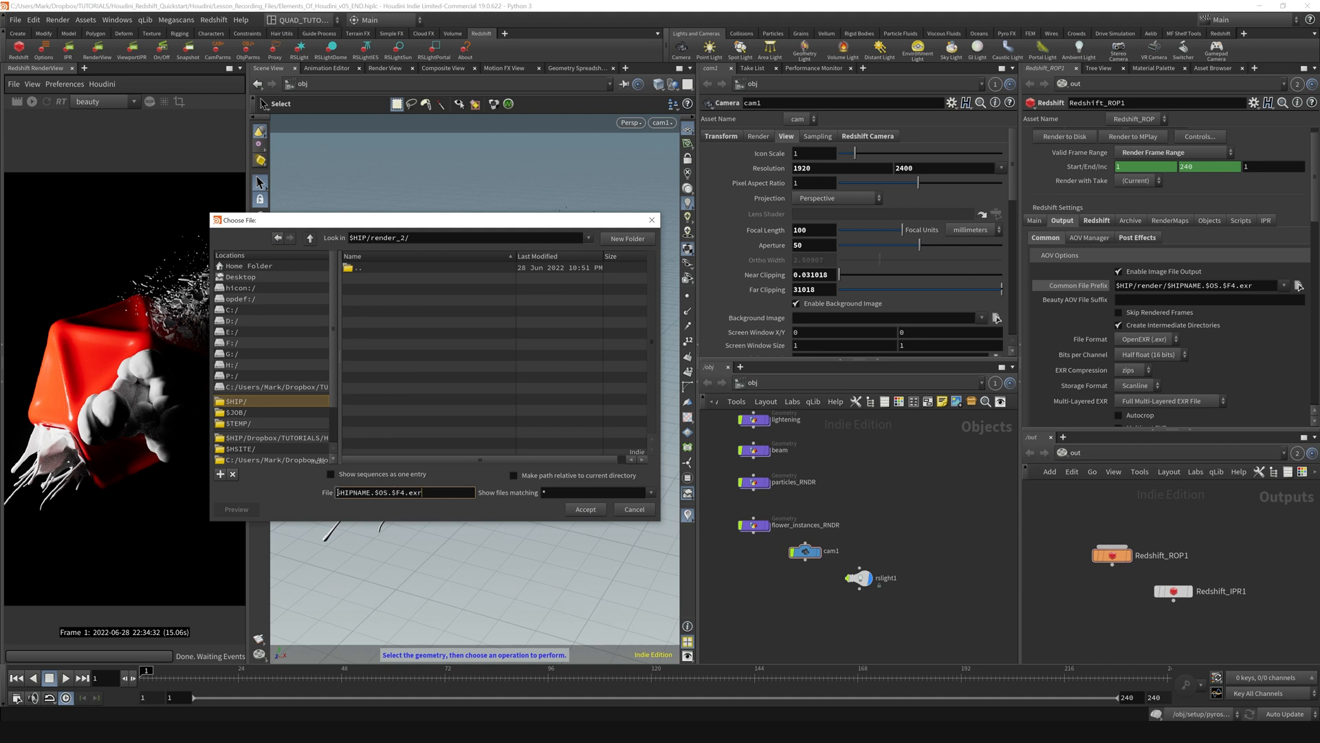
triple_click(402, 492)
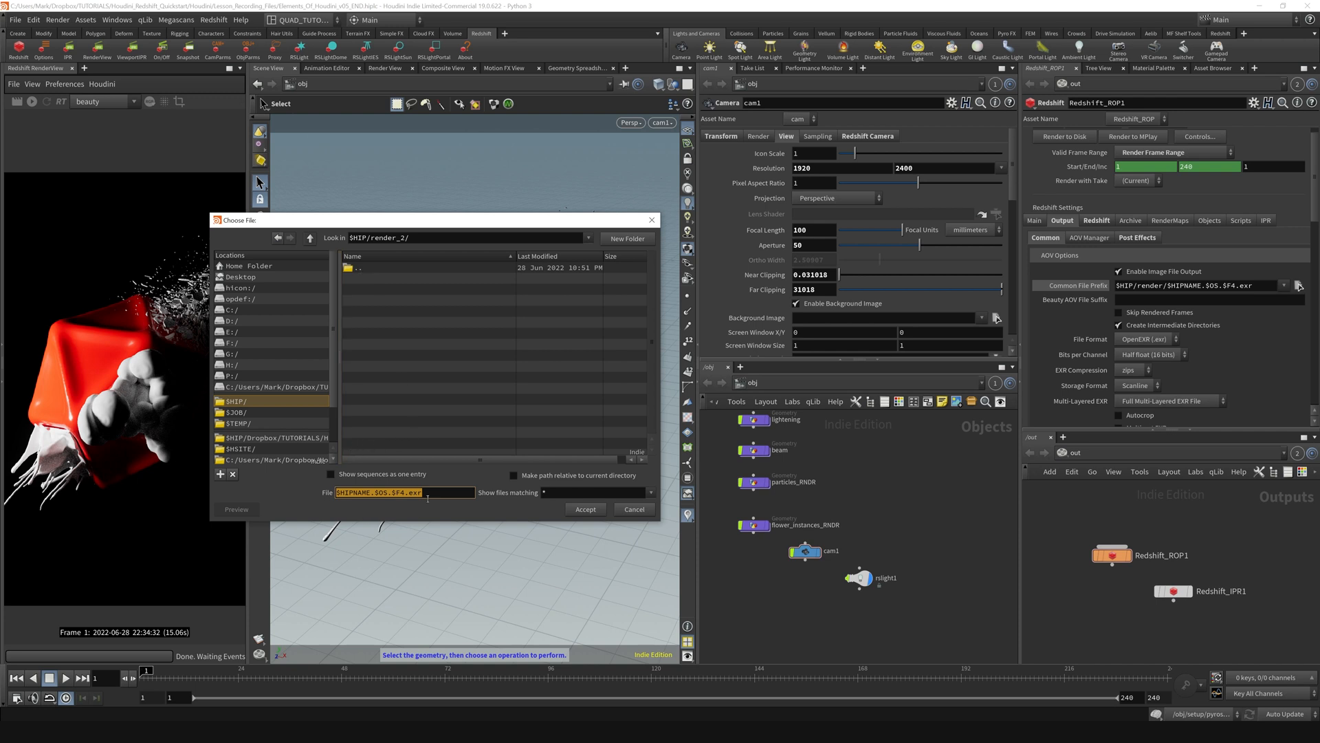
click(585, 509)
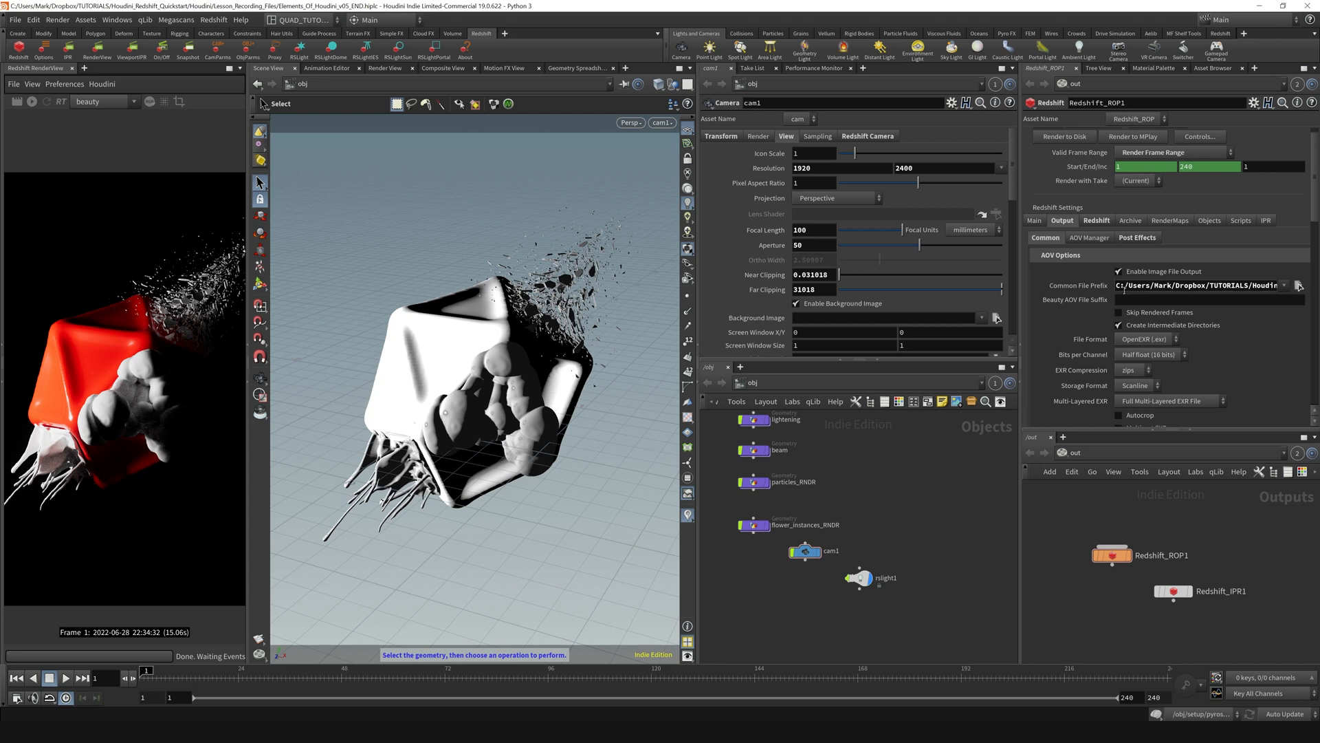
Replace the absolute C: path with $HIP/render_2/$HIPNAME.$OS.$F4.exr and save the scene
click(1179, 300)
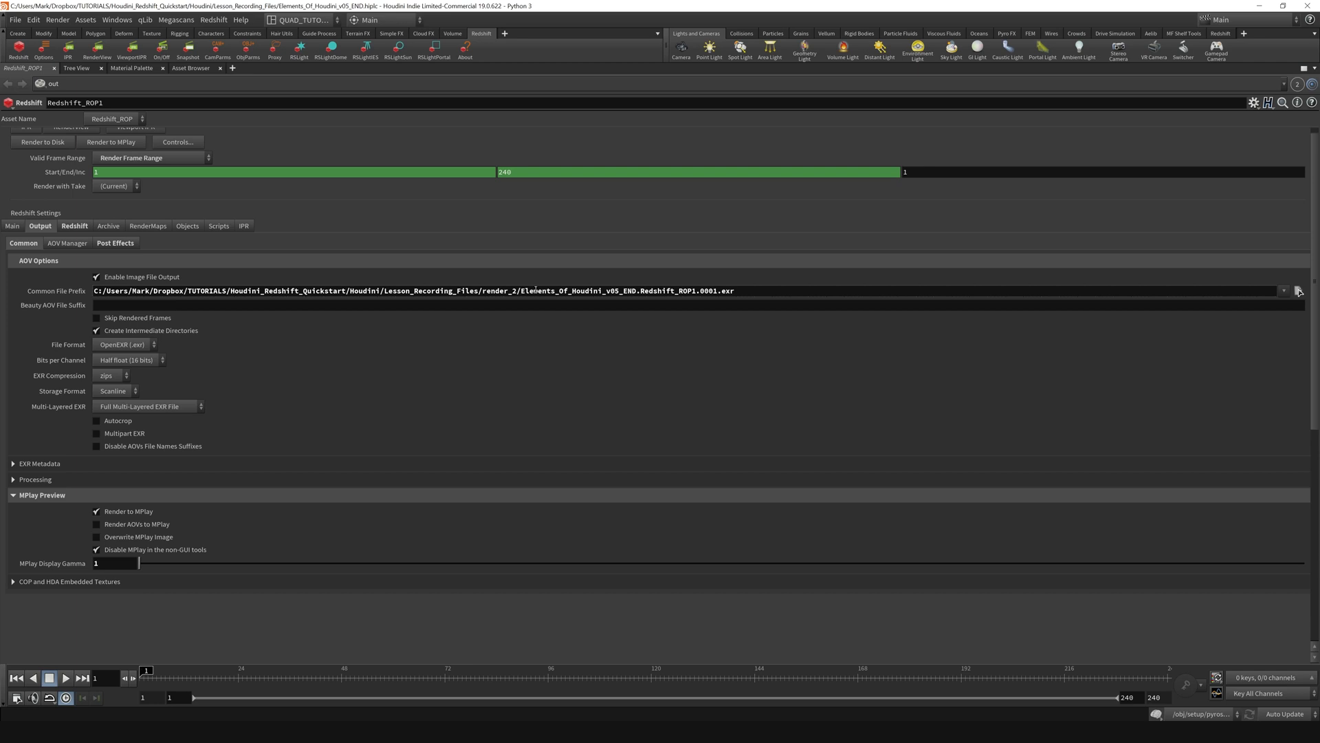
double_click(497, 290)
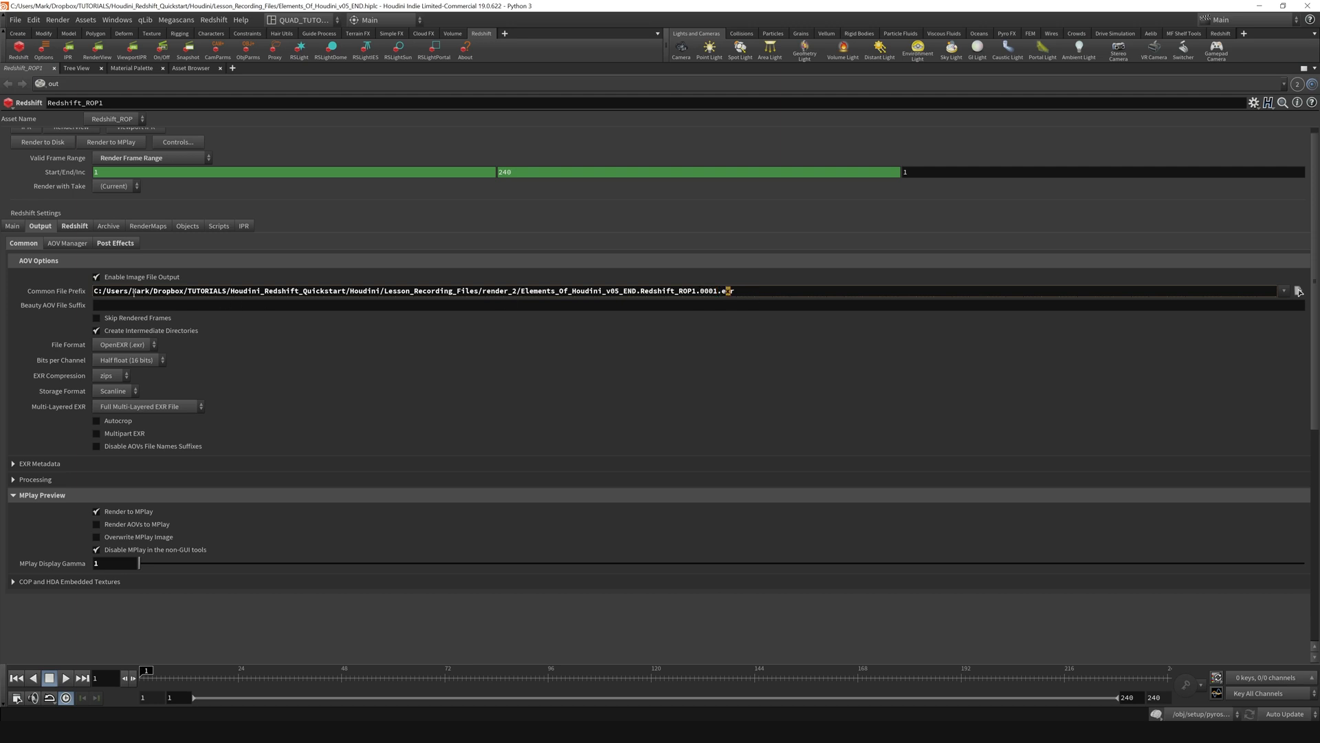
key(ctrl+s)
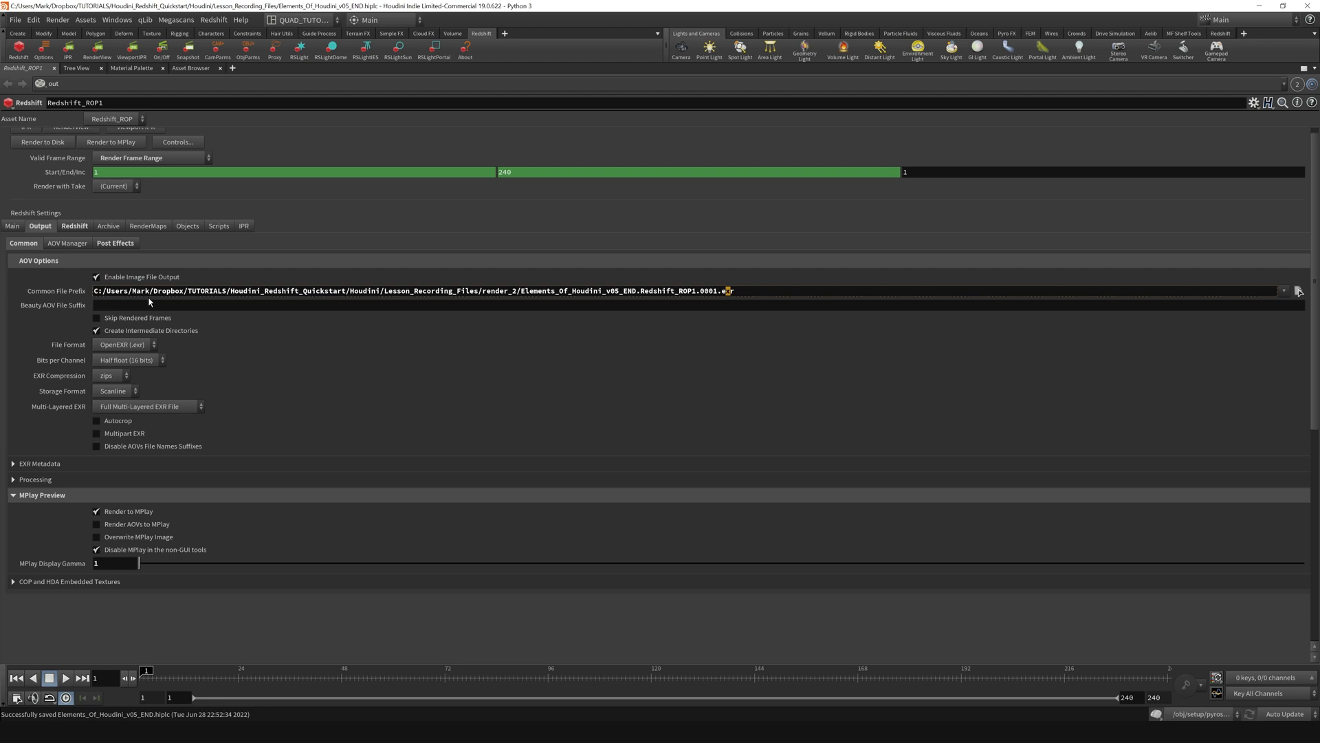
mouse_move(1254, 297)
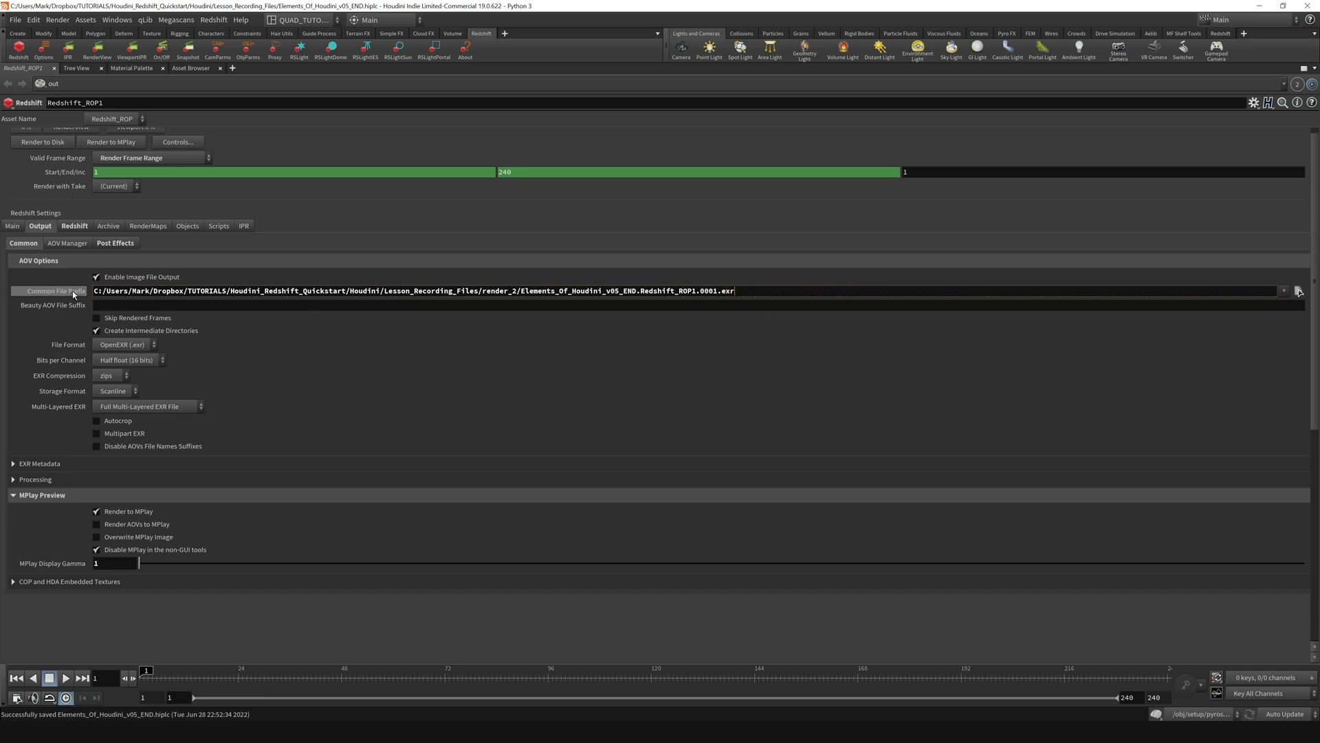
text($HIP/render_2/$HIPNAME.$OS.$F4.exr)
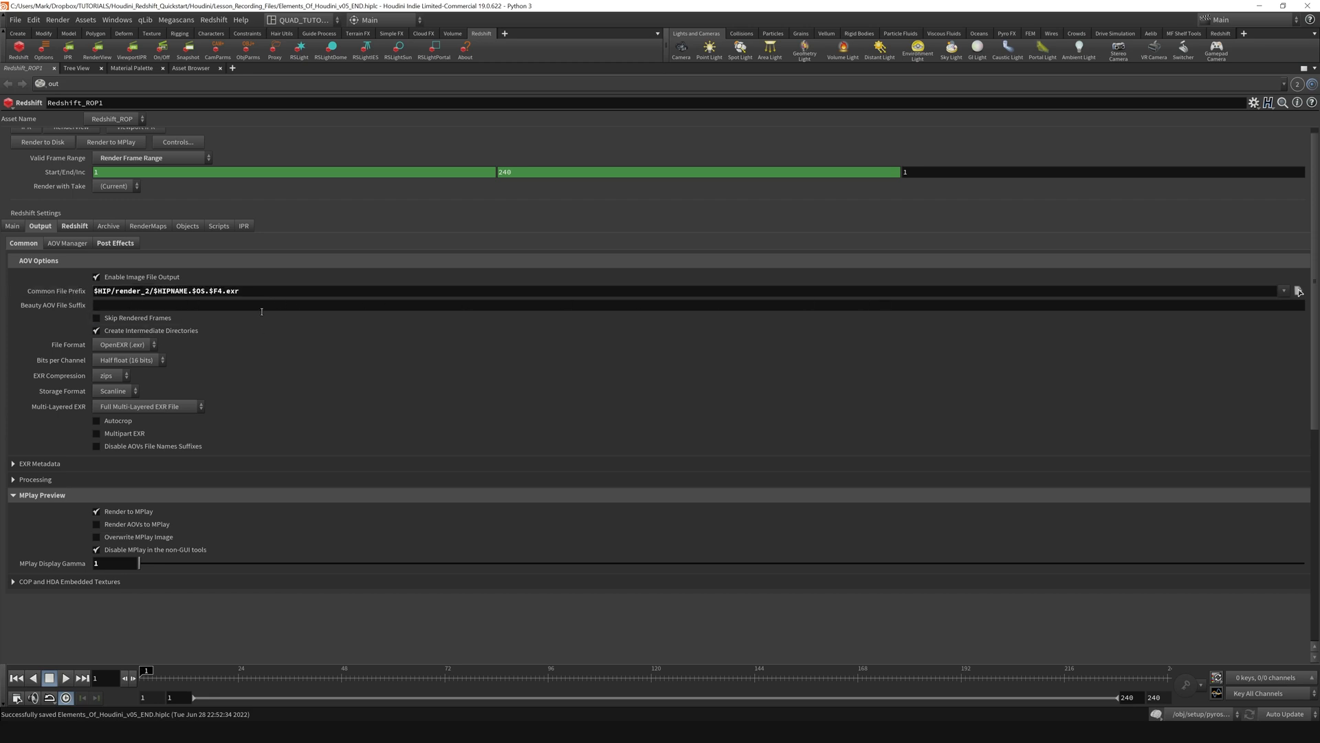
mouse_move(273, 302)
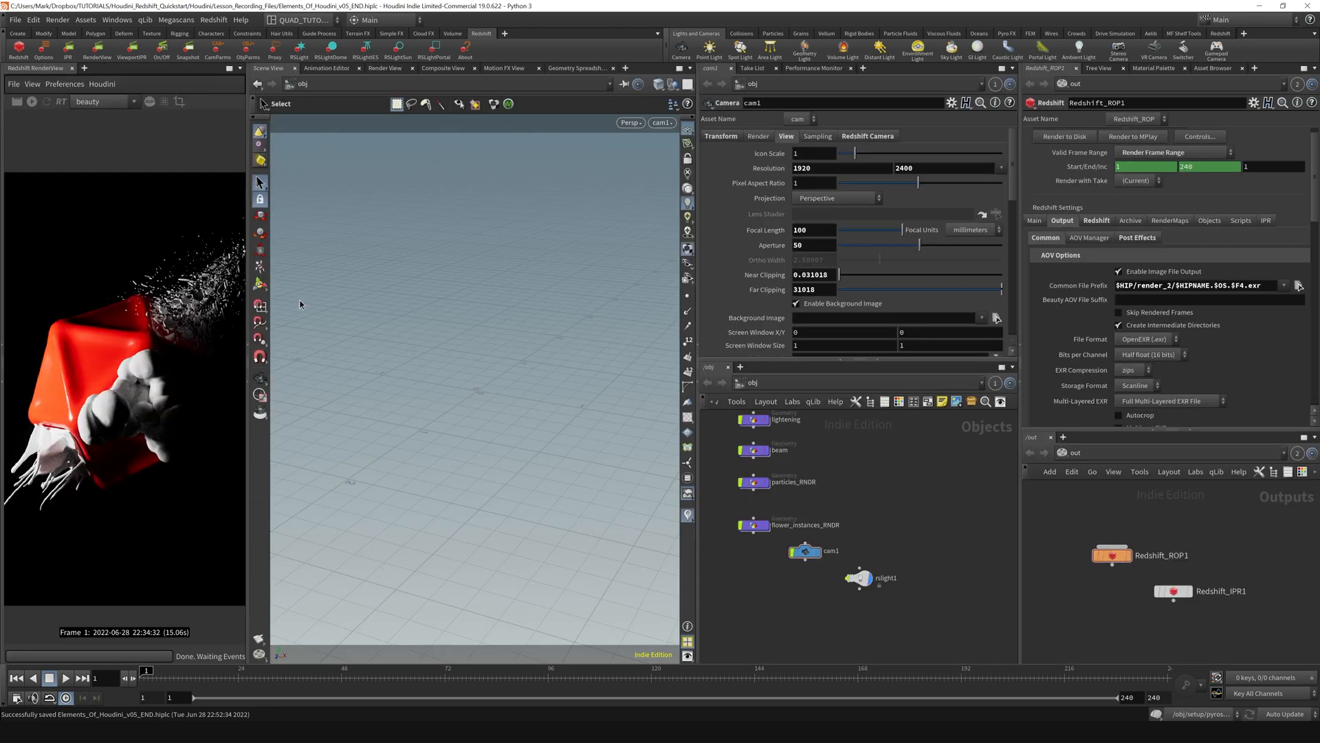
Bring up the Common File Prefix context menu to change the output to .jpg
right_click(1229, 284)
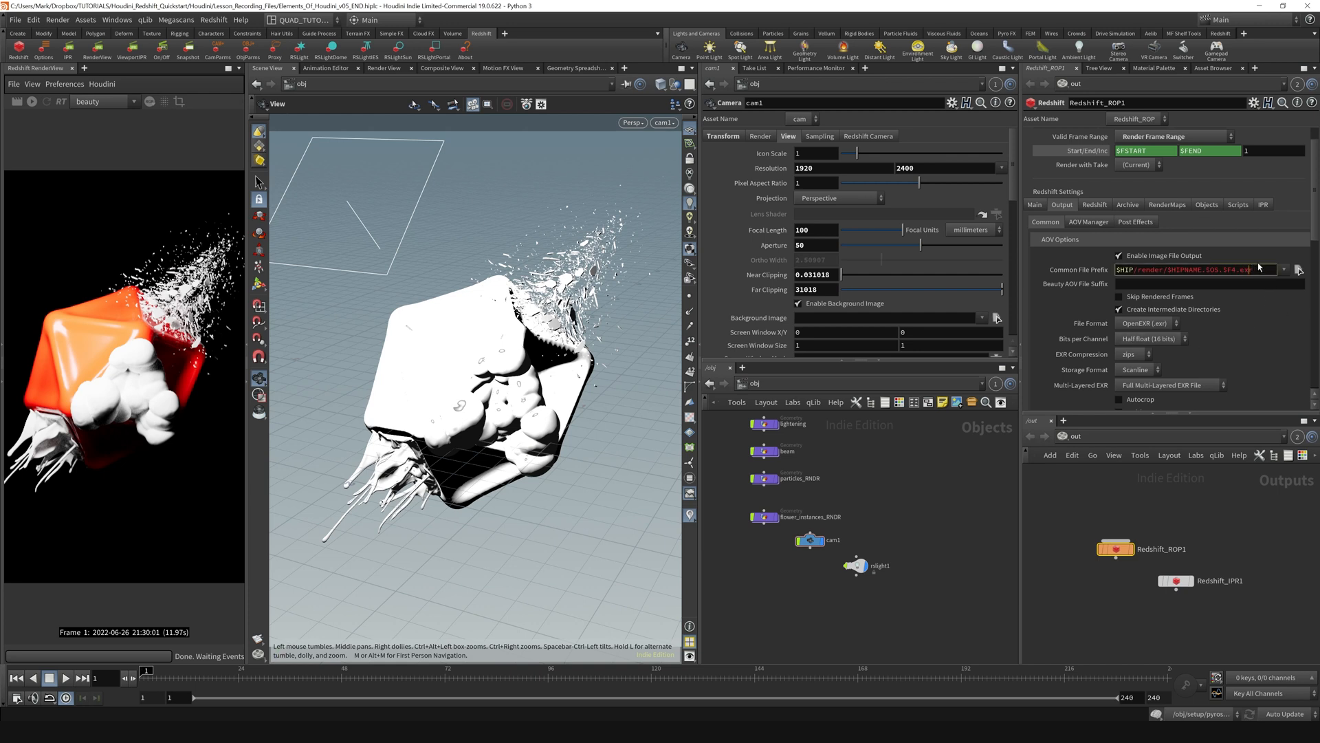
mouse_move(1241, 173)
text(jpg)
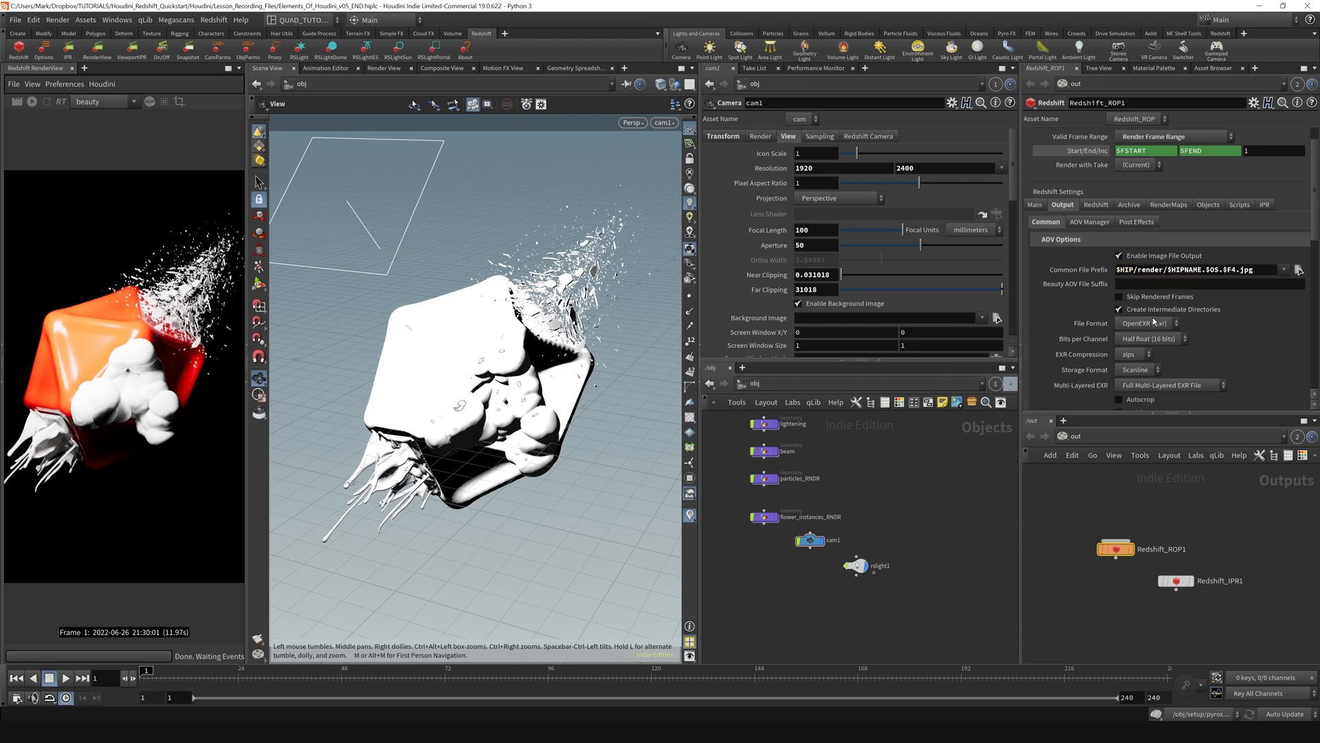
Switch the output image format to JPG and render at quarter camera resolution
click(1143, 322)
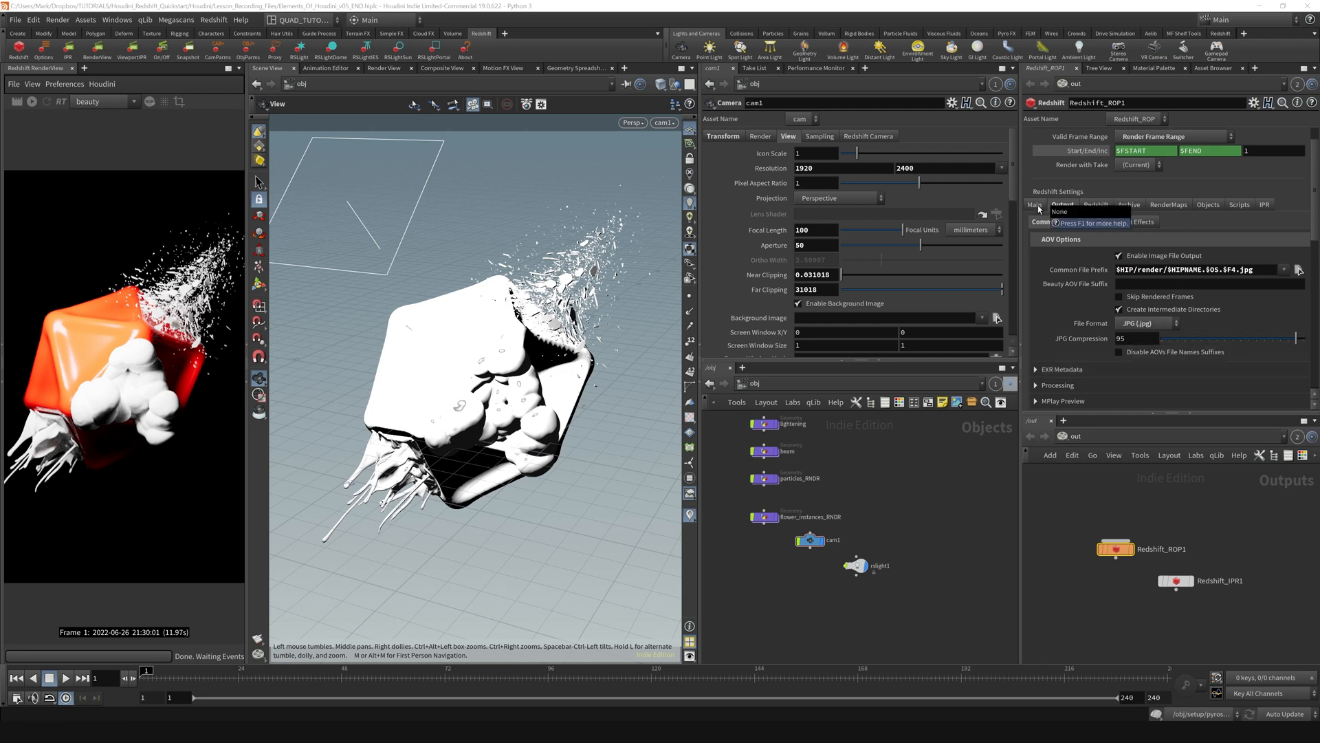
click(1064, 203)
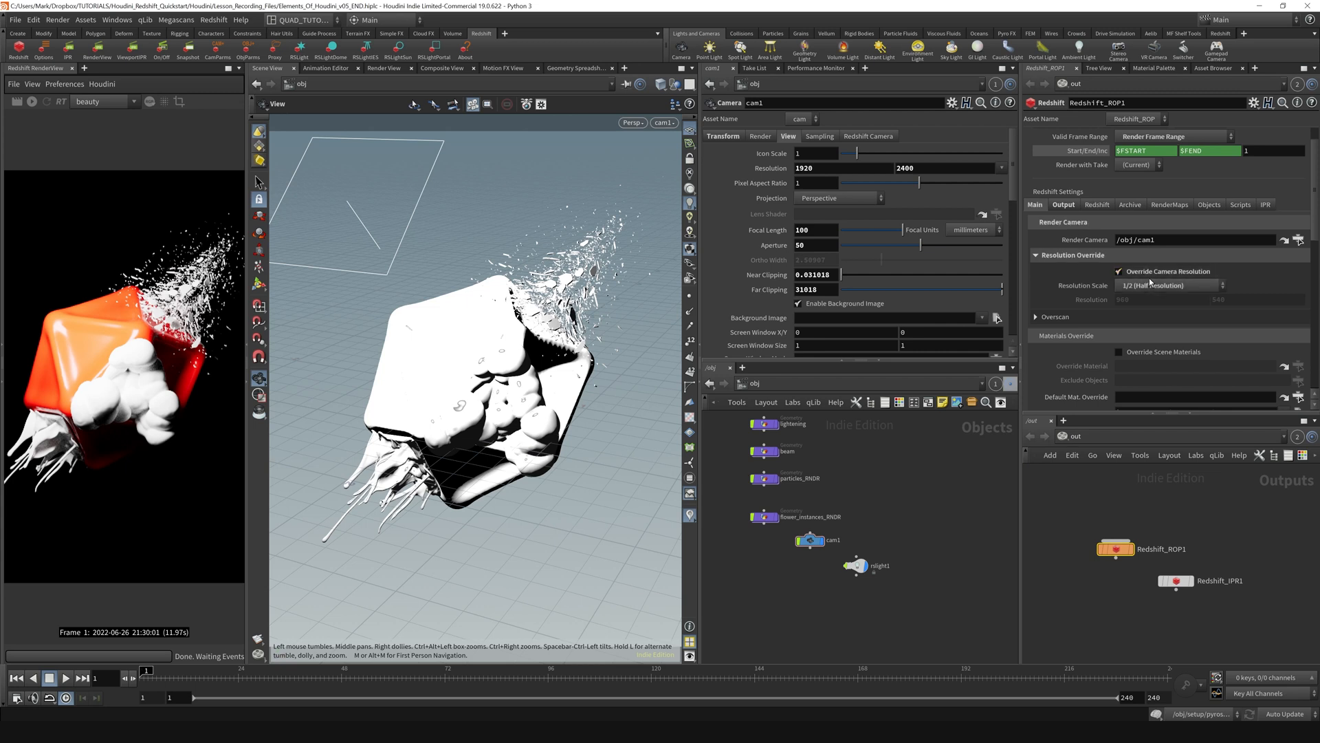
click(1167, 284)
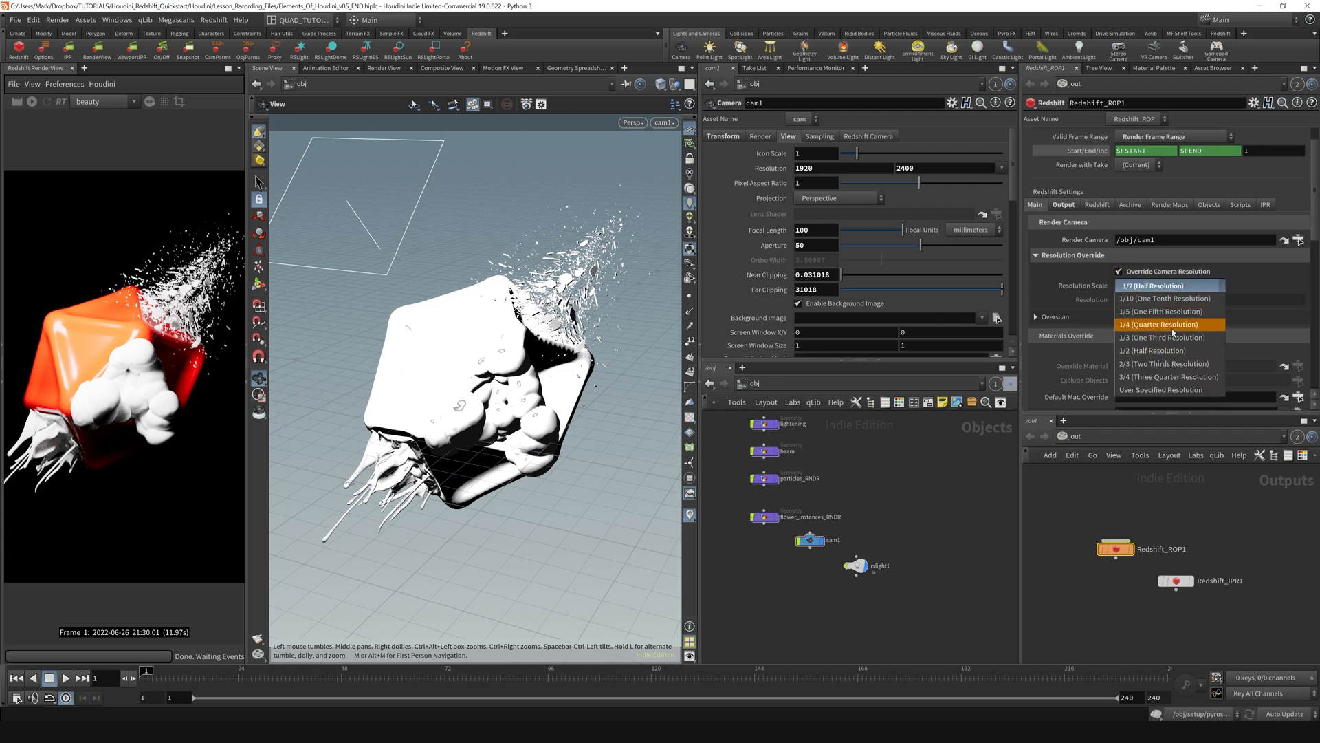
click(1160, 324)
text(10)
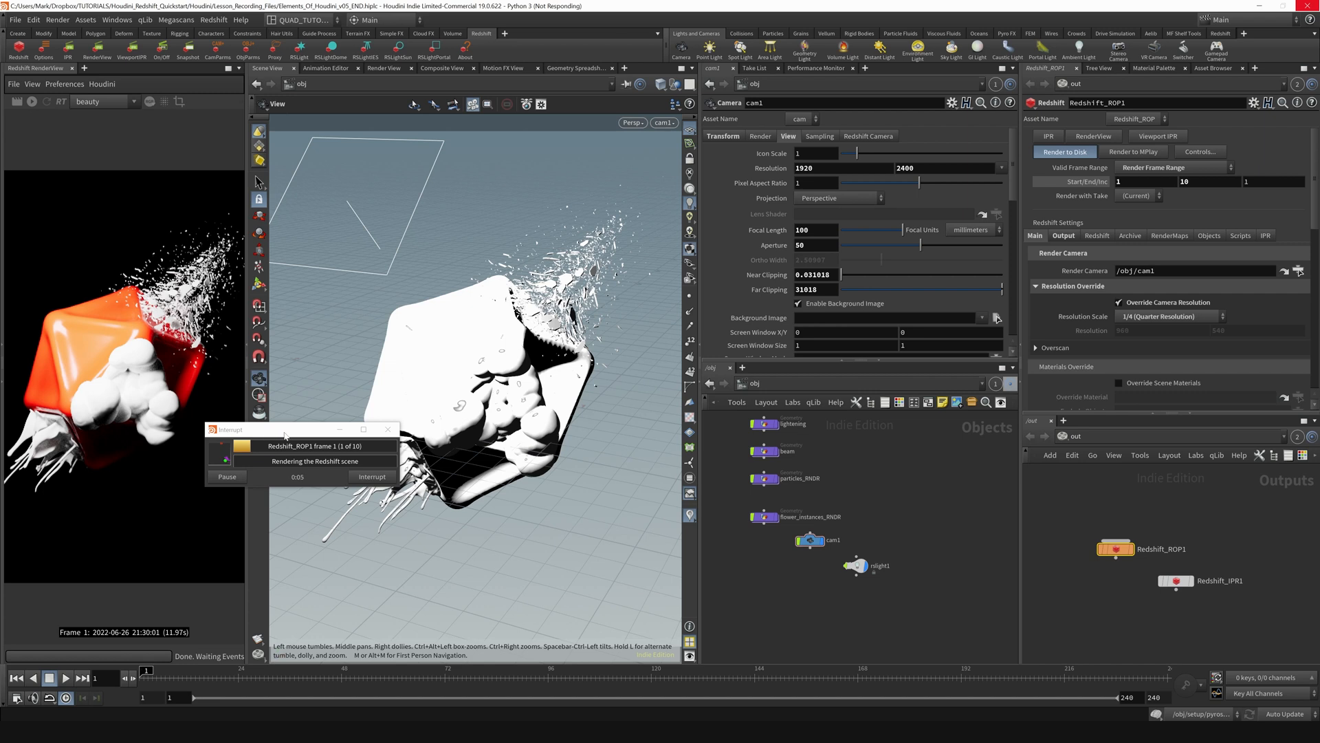
Start rendering to disk, then interrupt the render after a few frames
drag(300, 429, 217, 556)
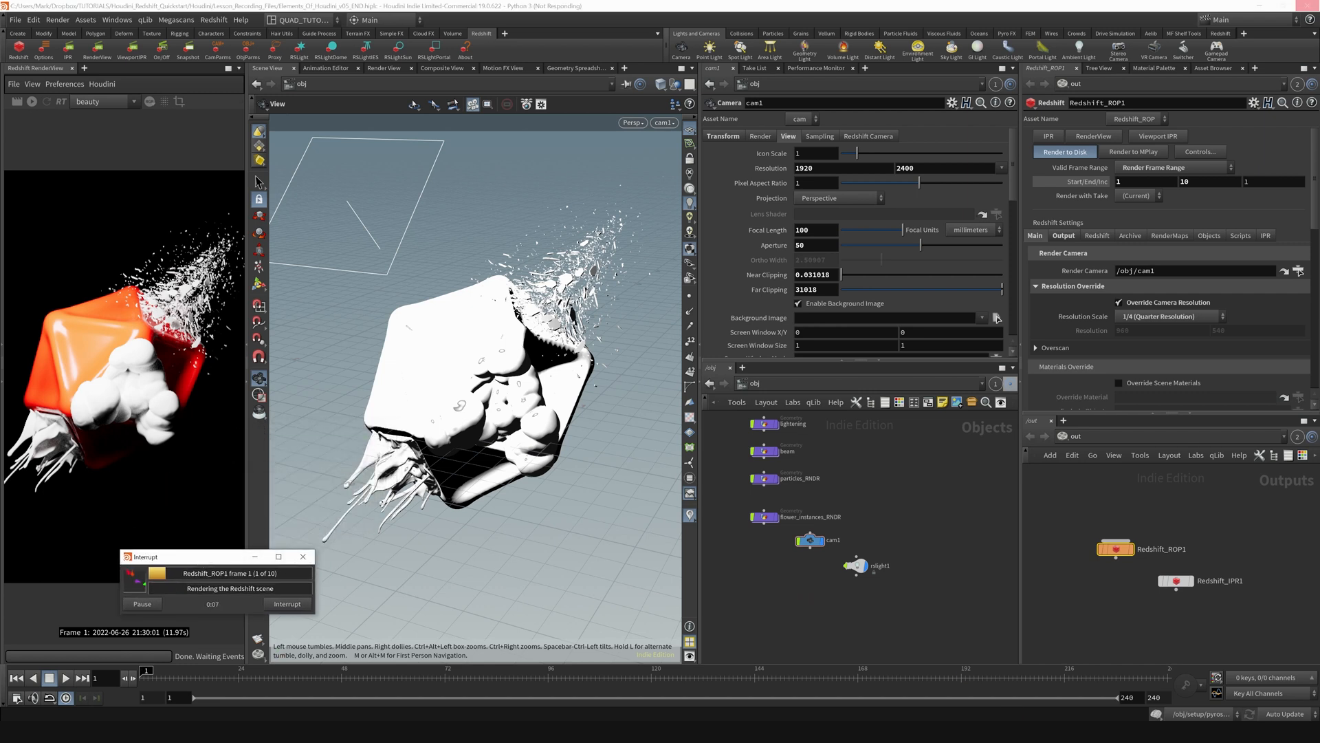
click(1133, 152)
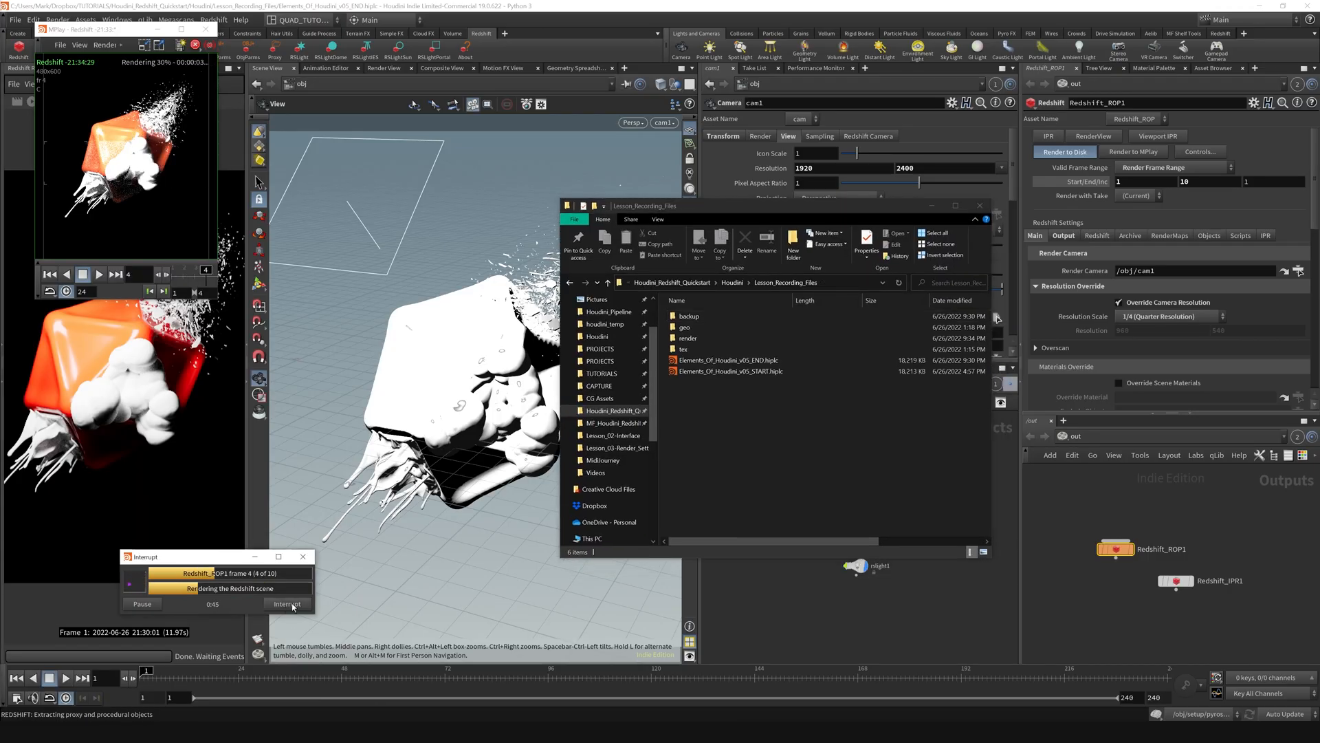
click(288, 604)
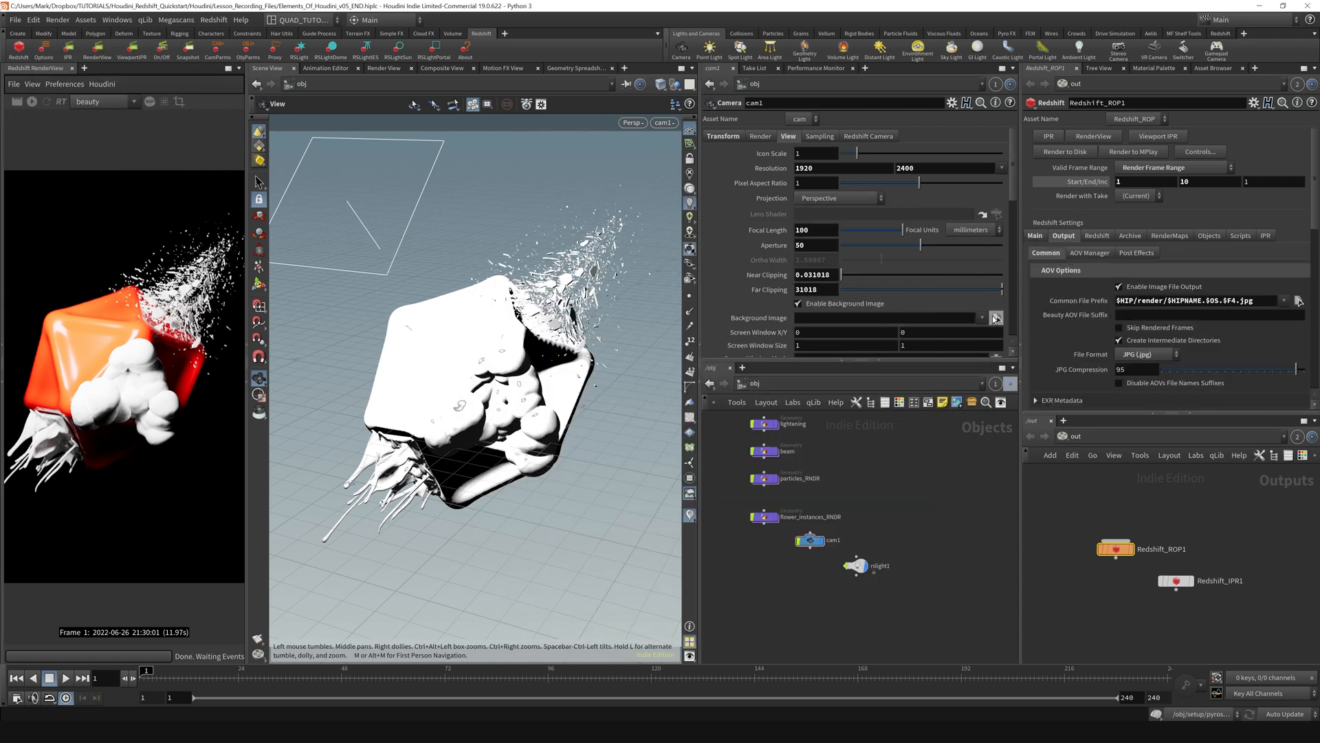
Browse into the render folder and list the rendered JPG frames in Details view
triple_click(1204, 300)
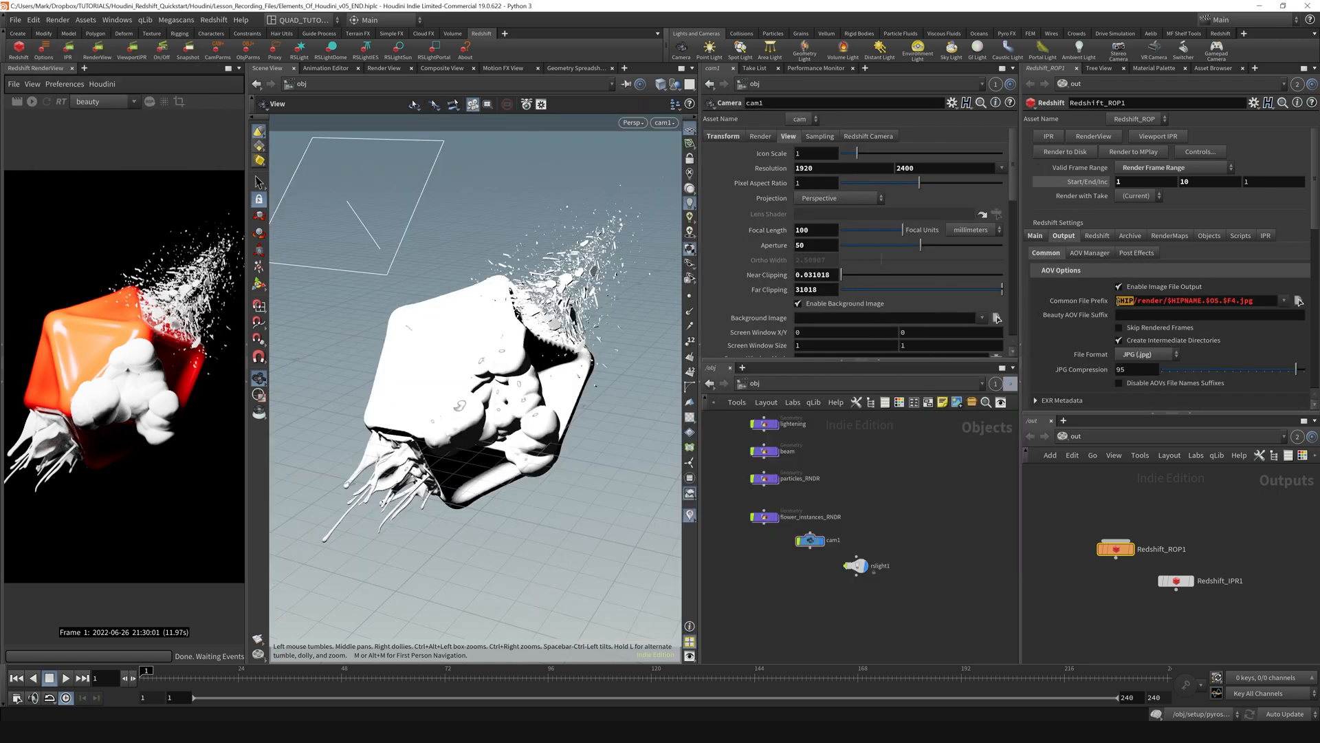
click(1299, 301)
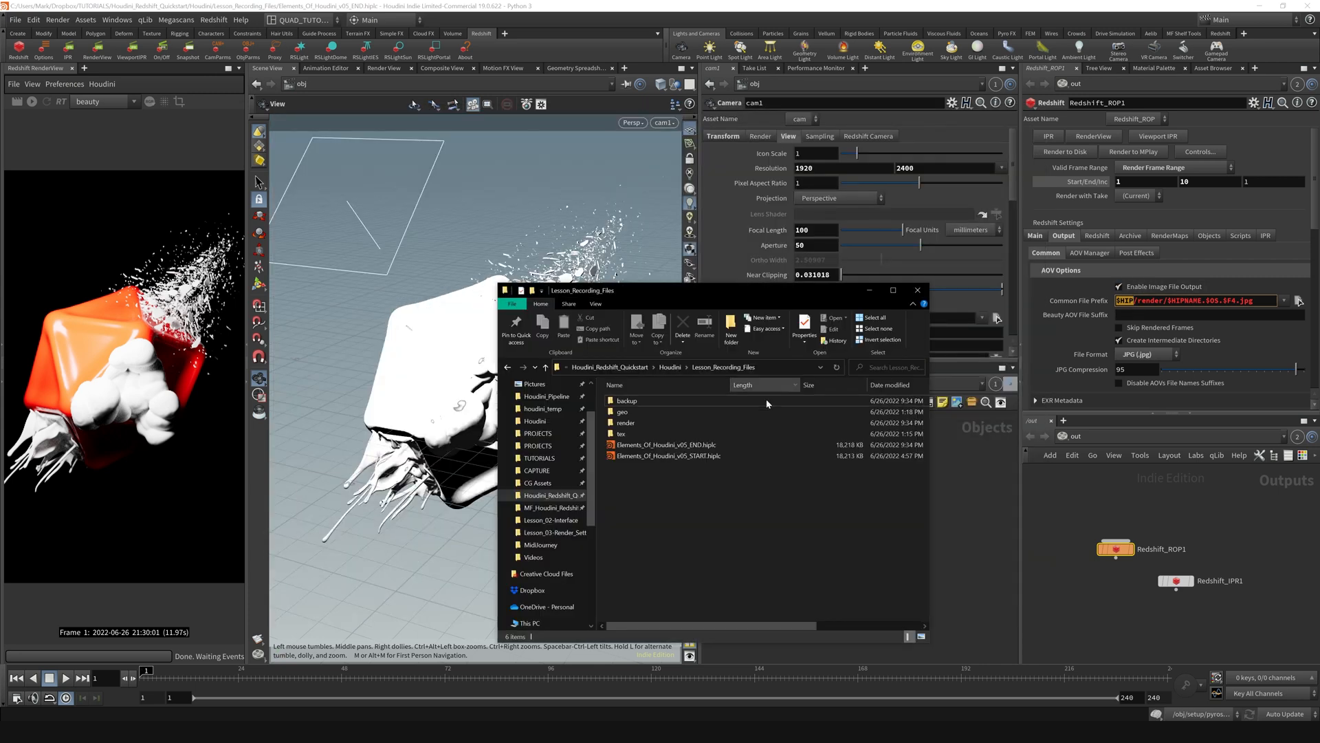
click(627, 422)
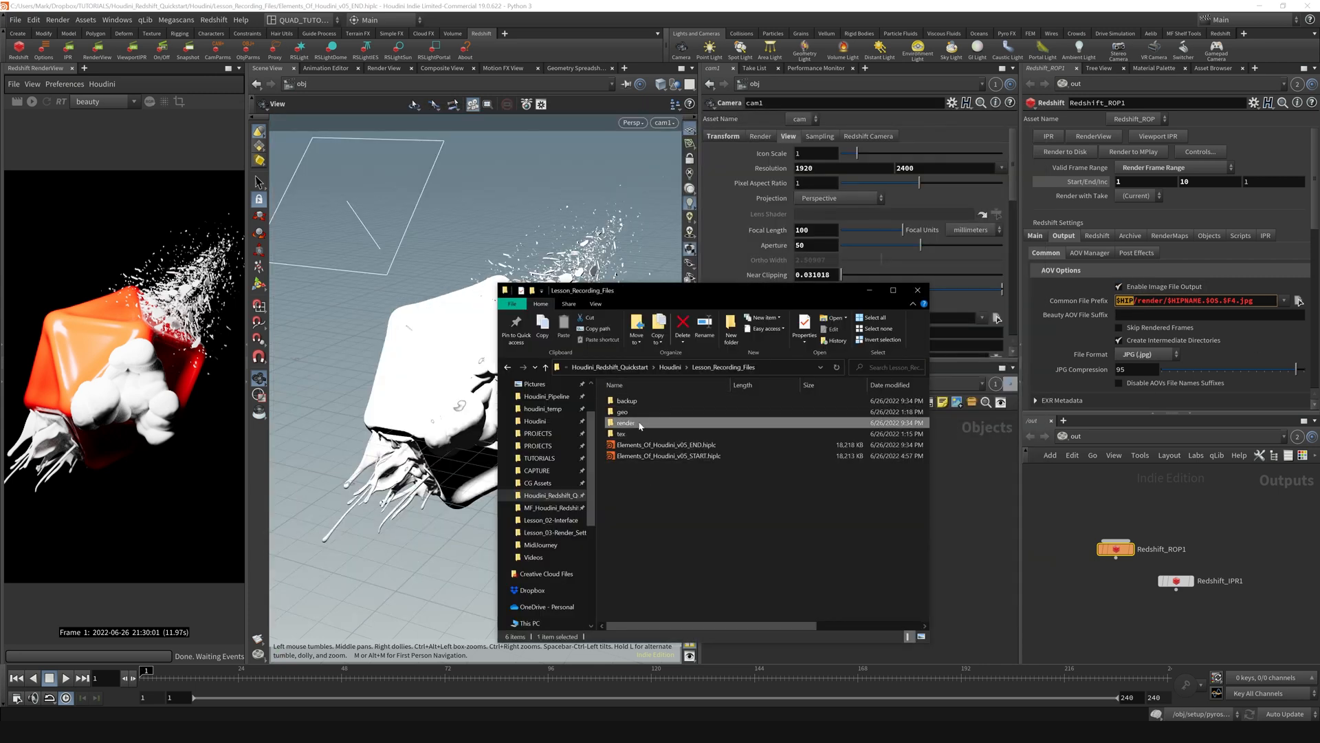
double_click(625, 421)
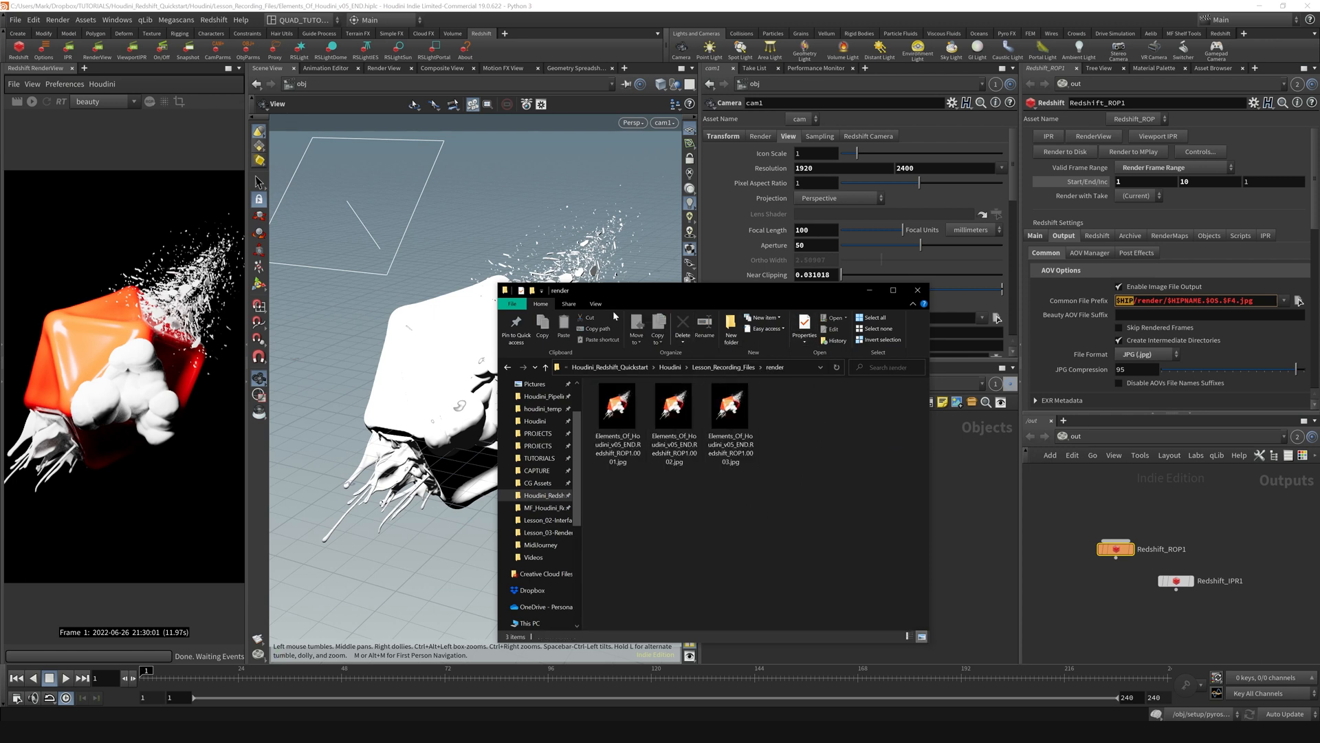
click(594, 304)
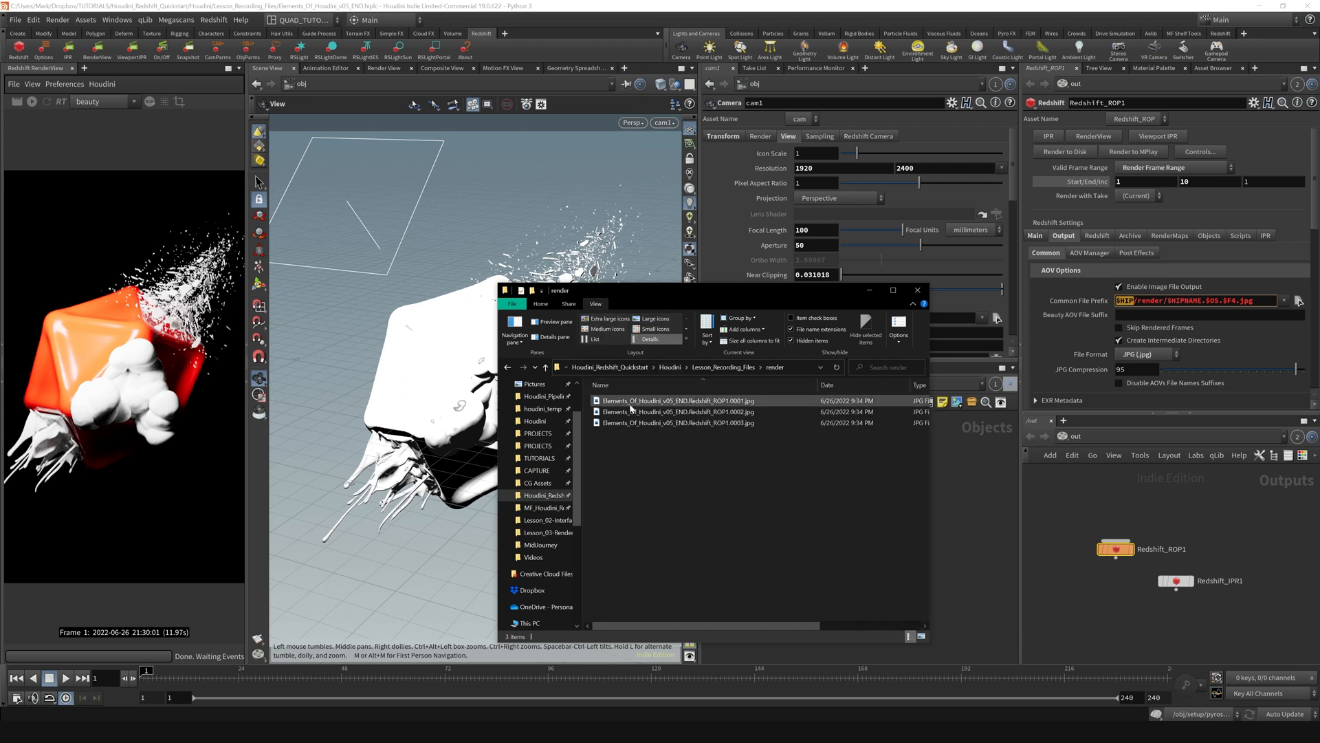
mouse_move(632, 400)
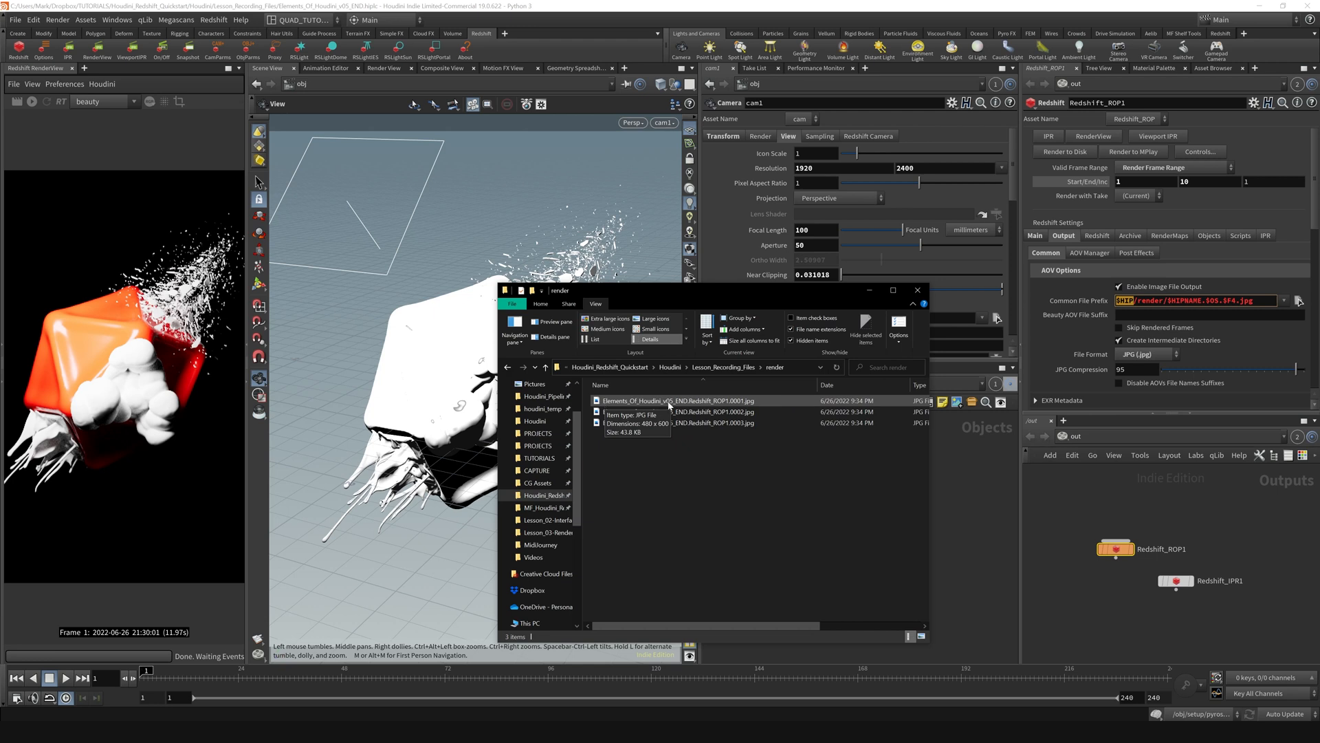
mouse_move(727, 406)
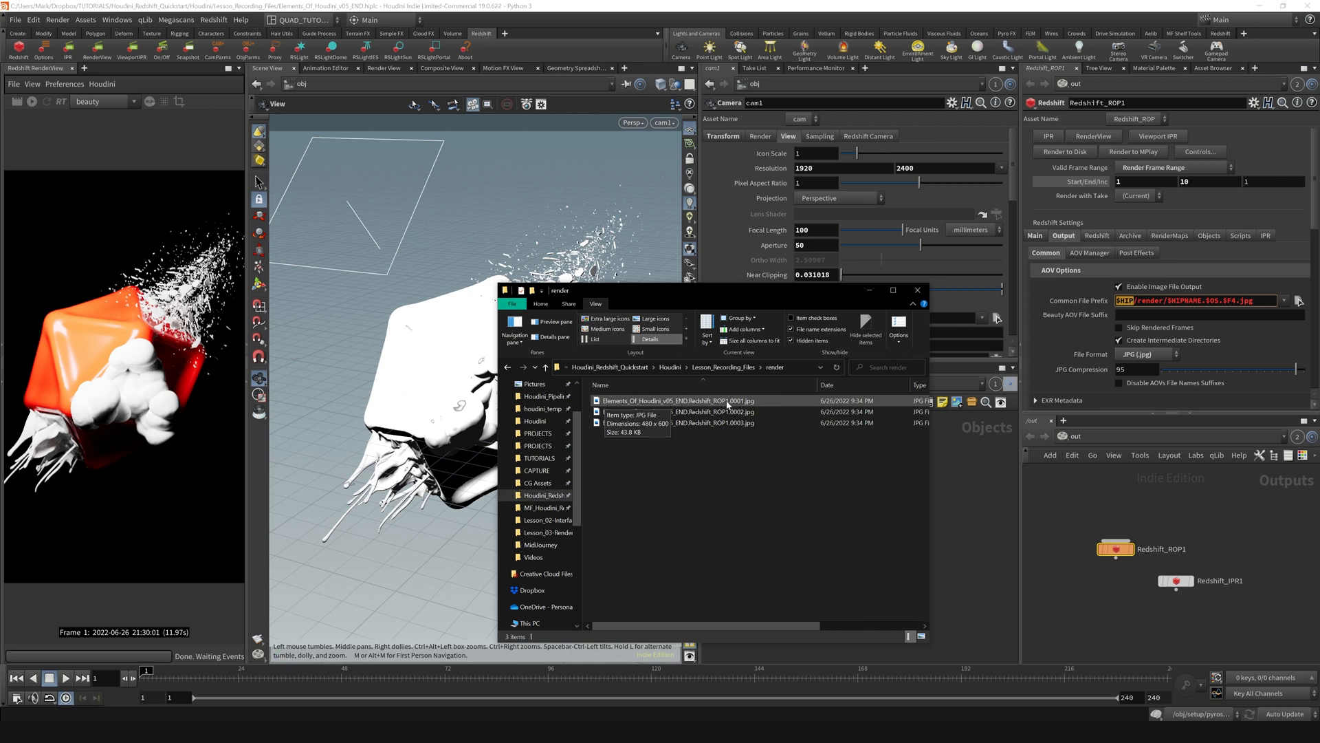
mouse_move(798, 466)
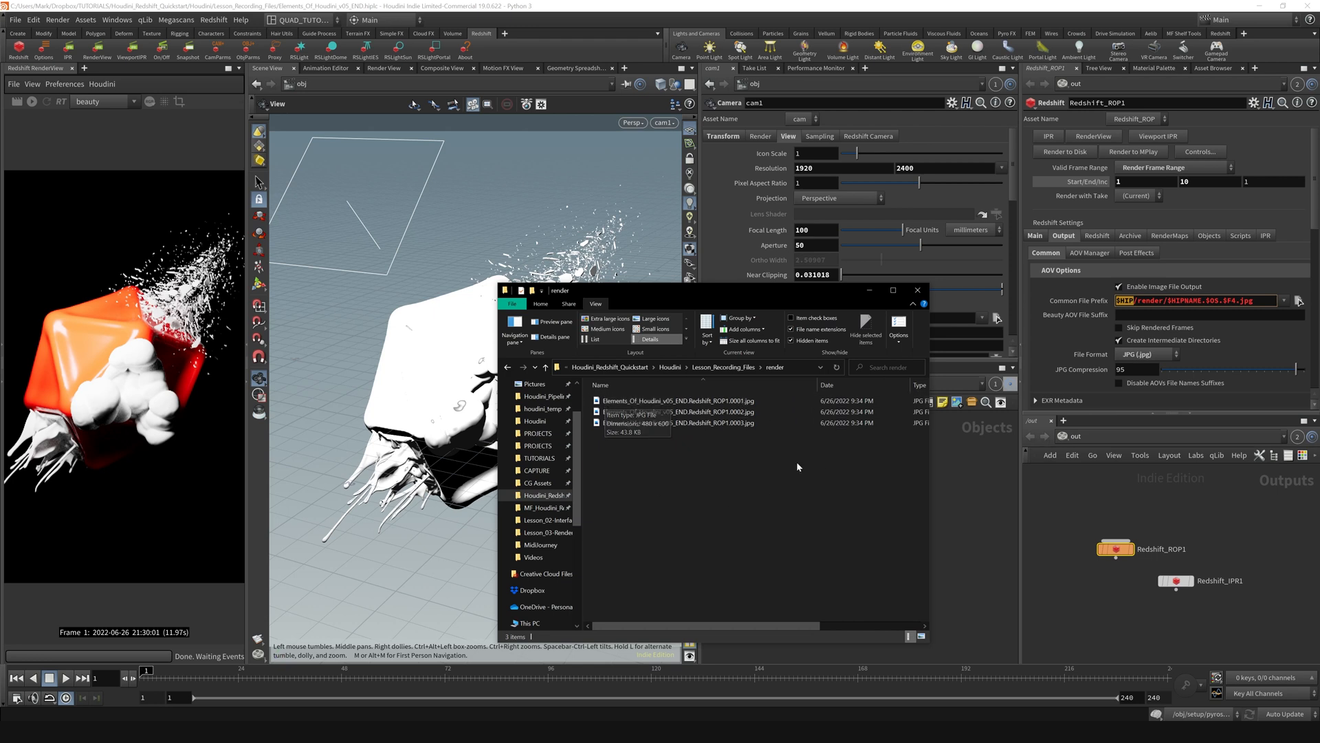
mouse_move(796, 466)
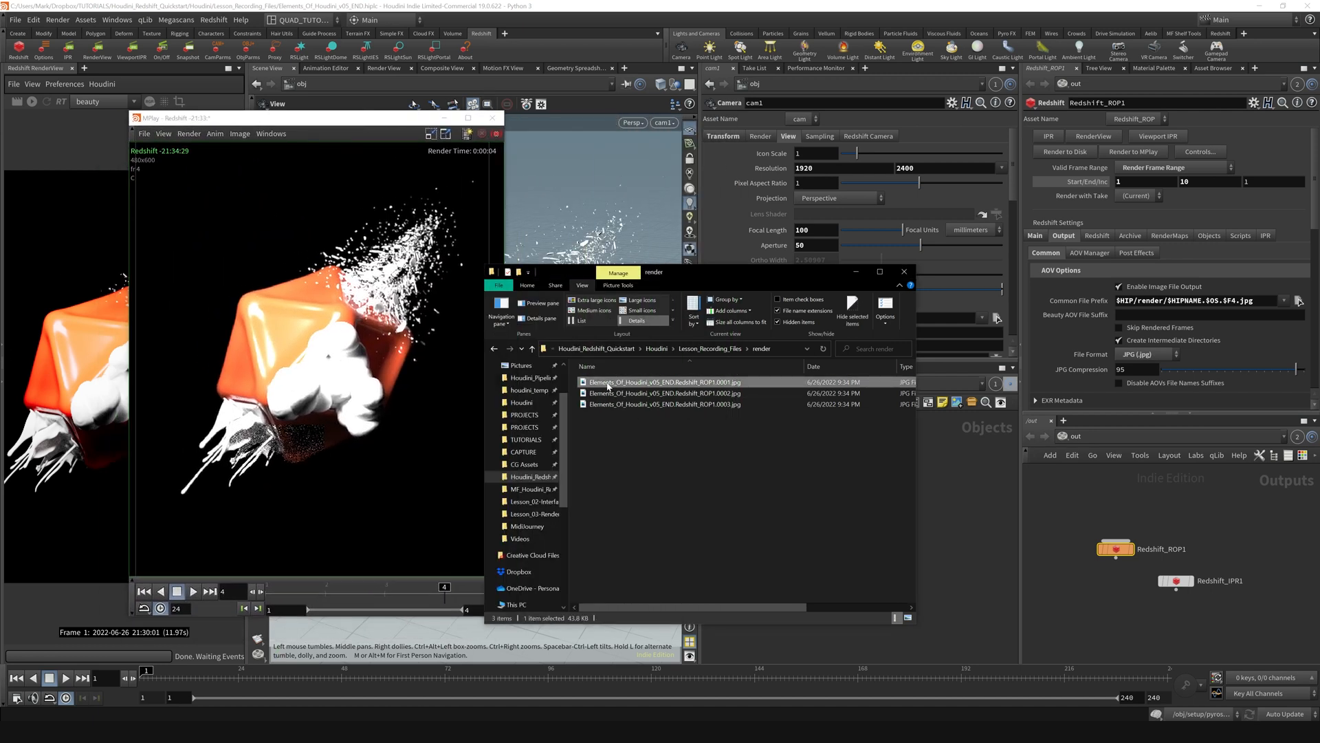
Open the first rendered JPG frame to compare against the MPlay render
double_click(665, 382)
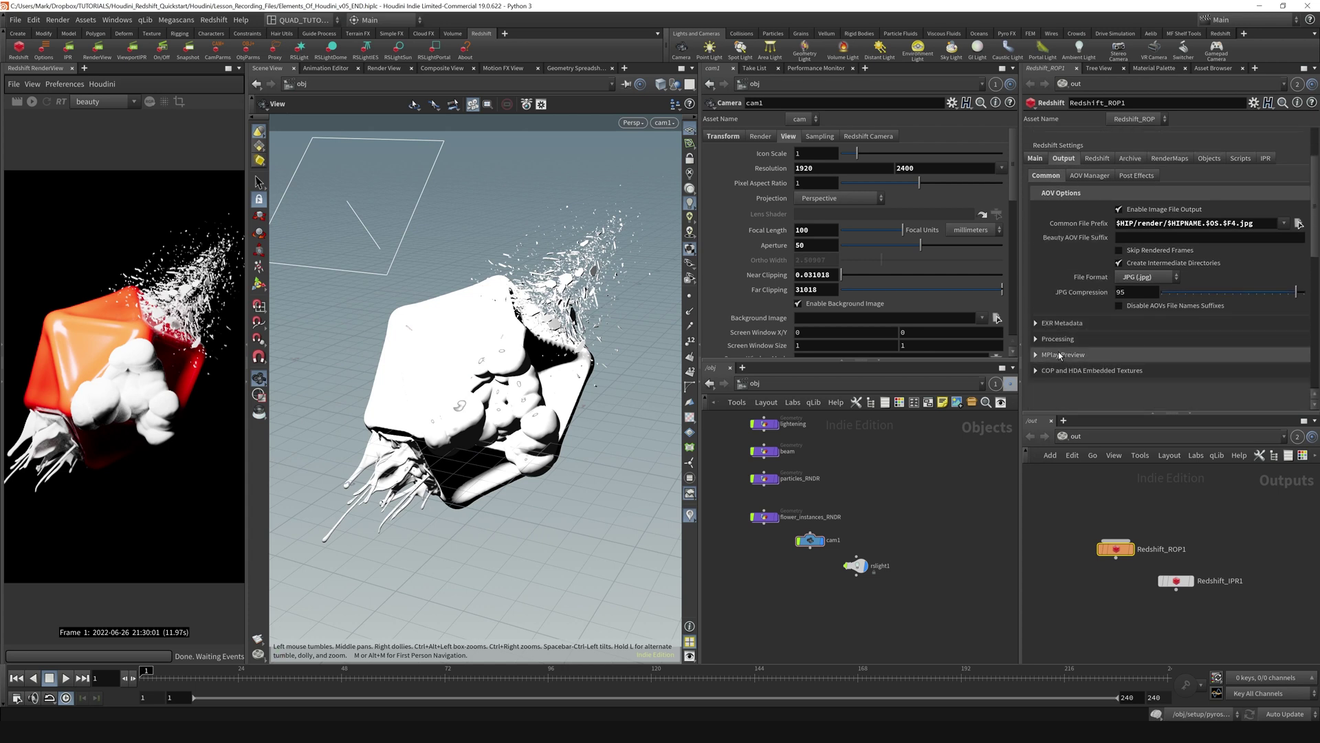
Expand the MPlay Preview section and edit the MPlay Display Gamma of 2.2
click(1064, 355)
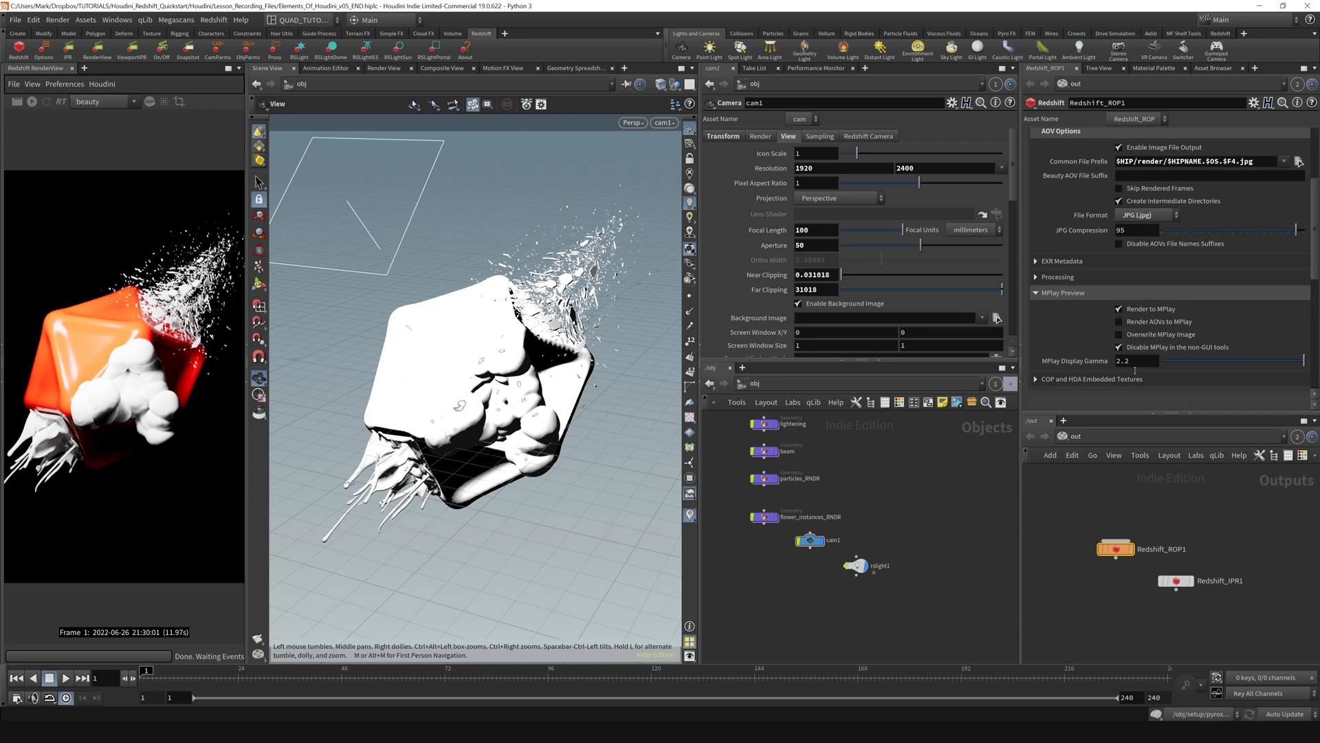
click(1145, 361)
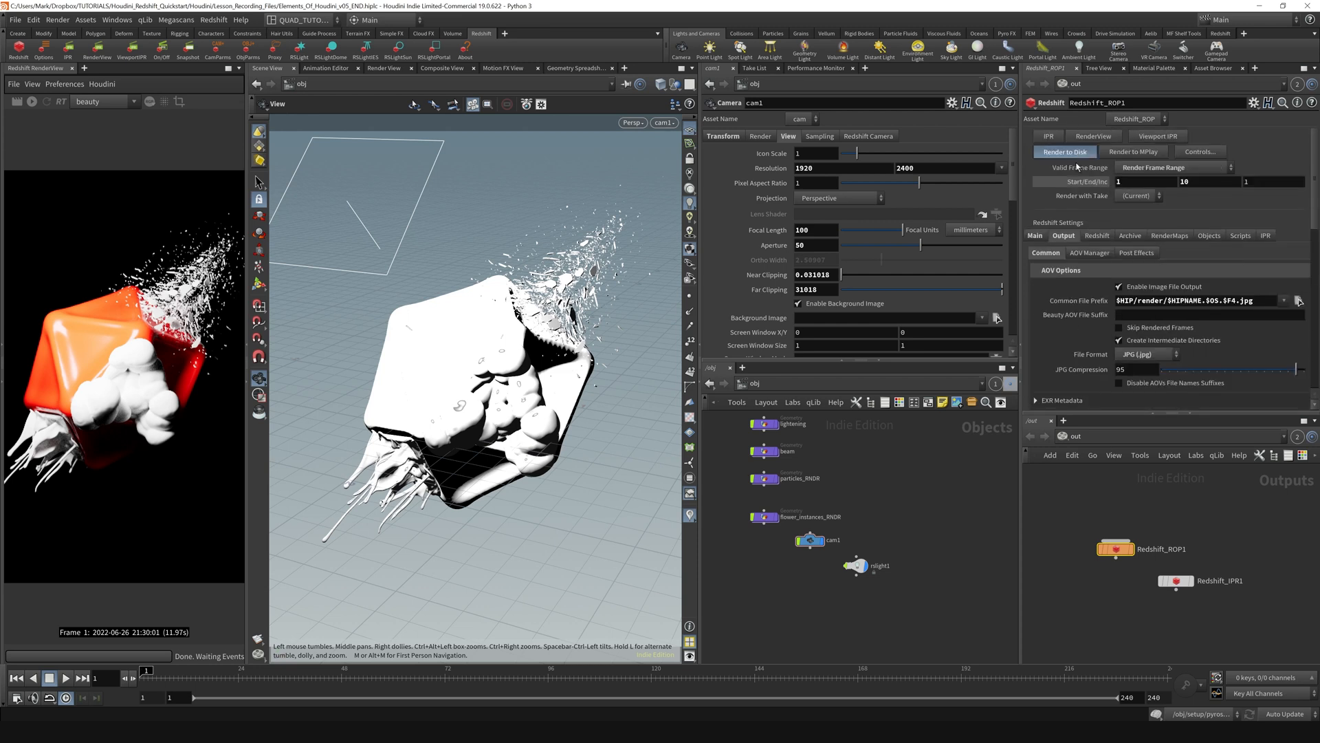
Re-render to disk, interrupt early, view the first JPG, then close the viewer
click(1065, 152)
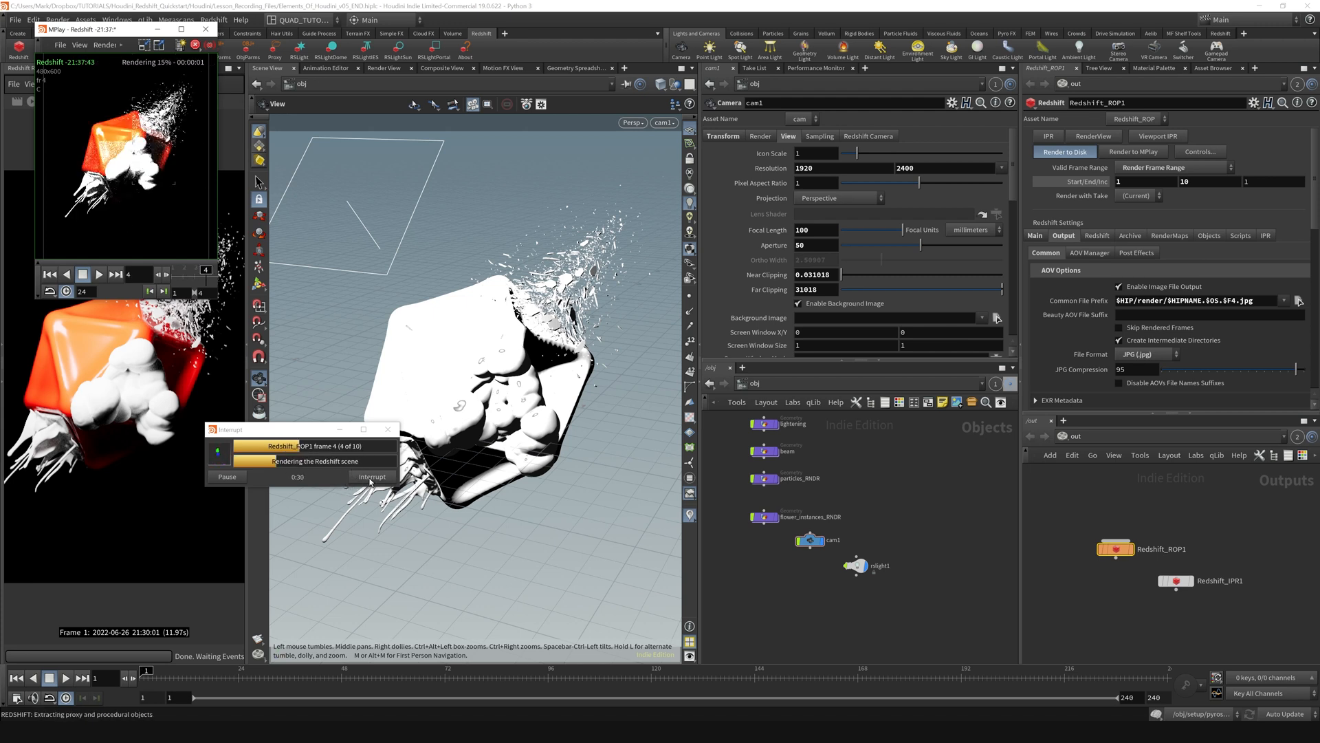
click(371, 476)
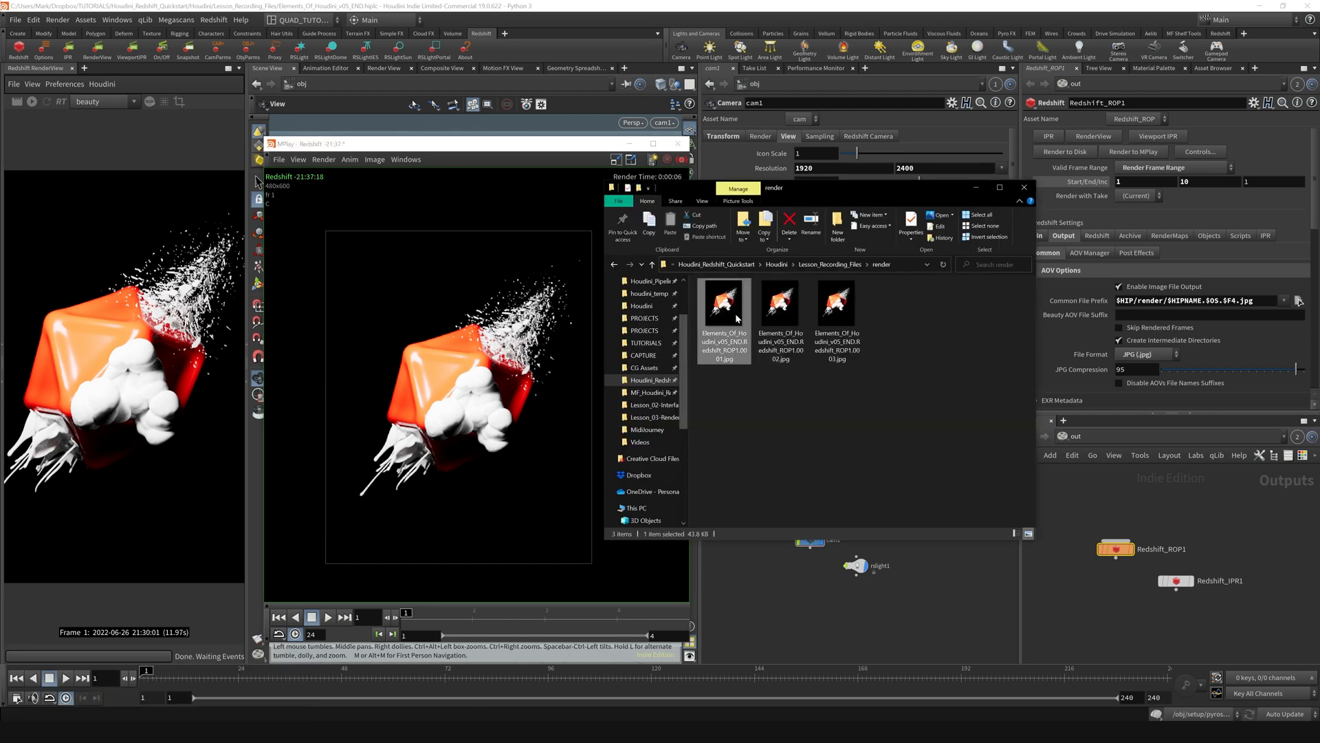
double_click(722, 303)
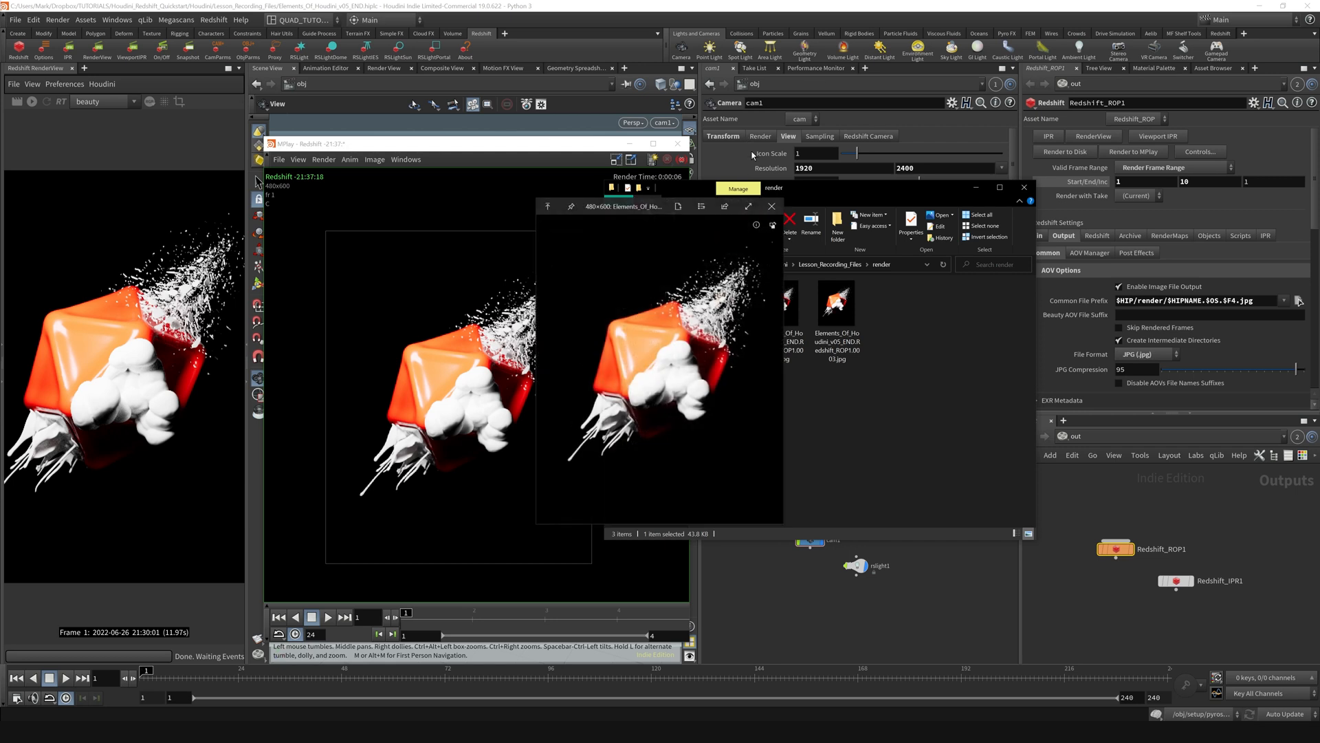
click(770, 206)
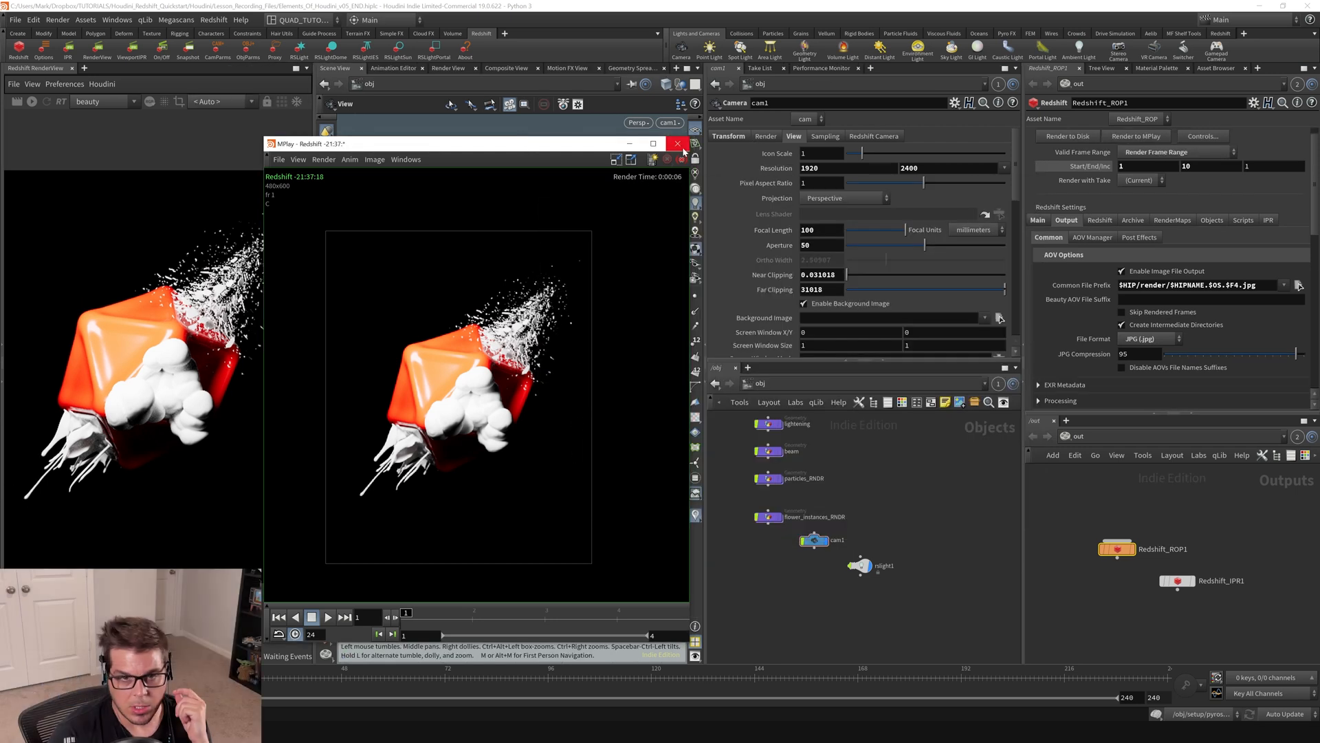
Close MPlay and bring up the Redshift_ROP1 Post Effects settings
click(678, 143)
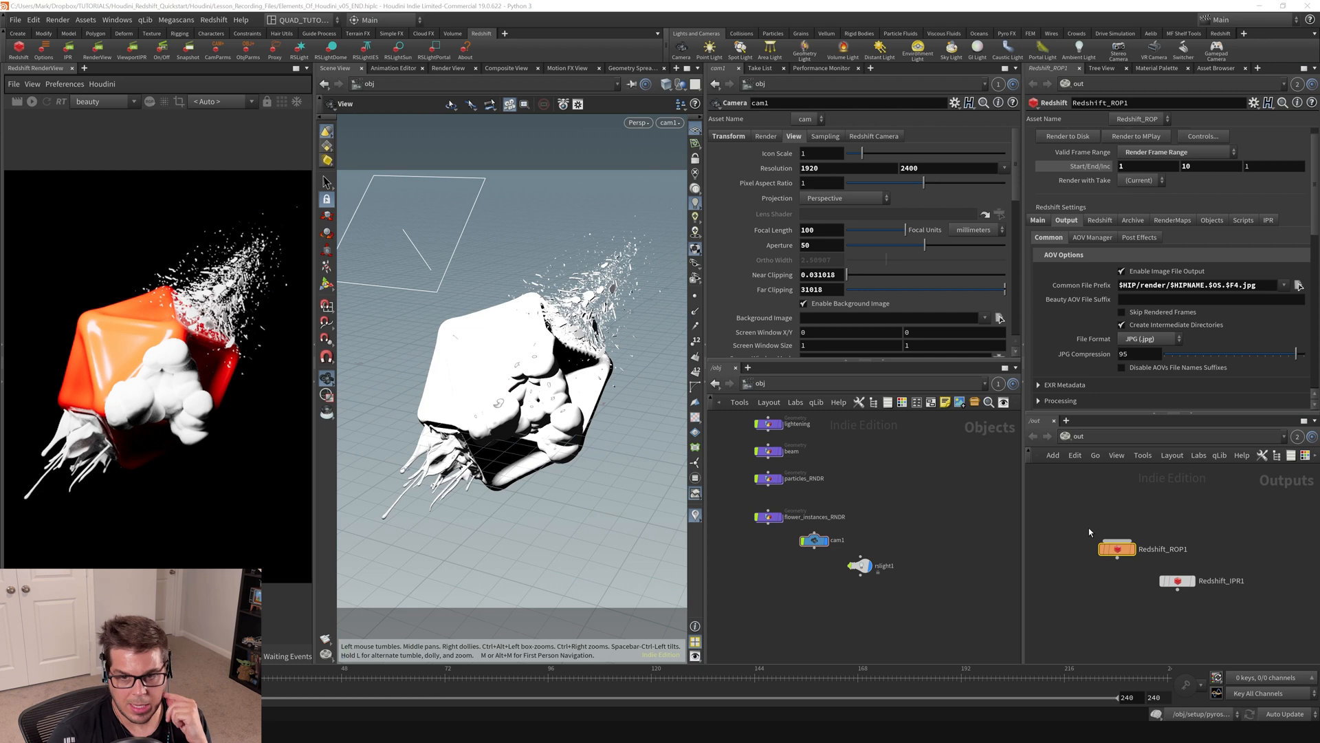
click(1139, 236)
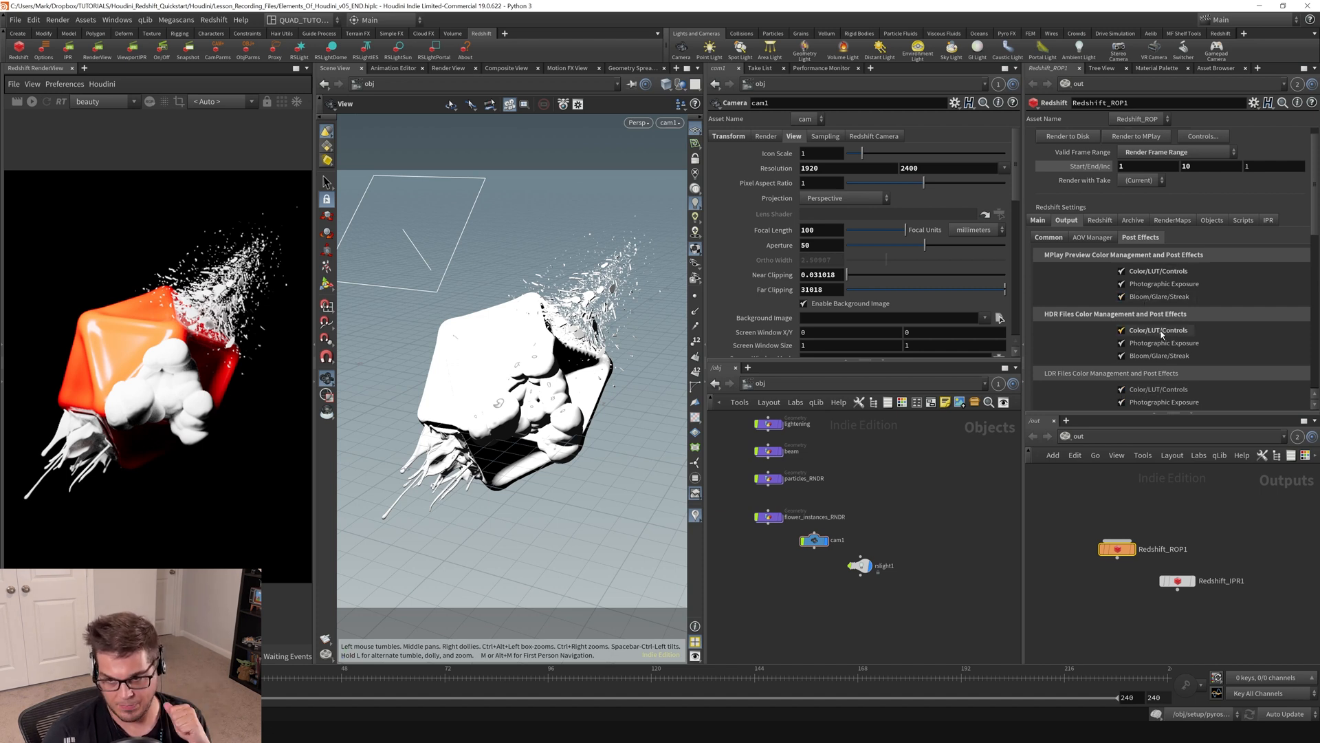
mouse_move(1164, 271)
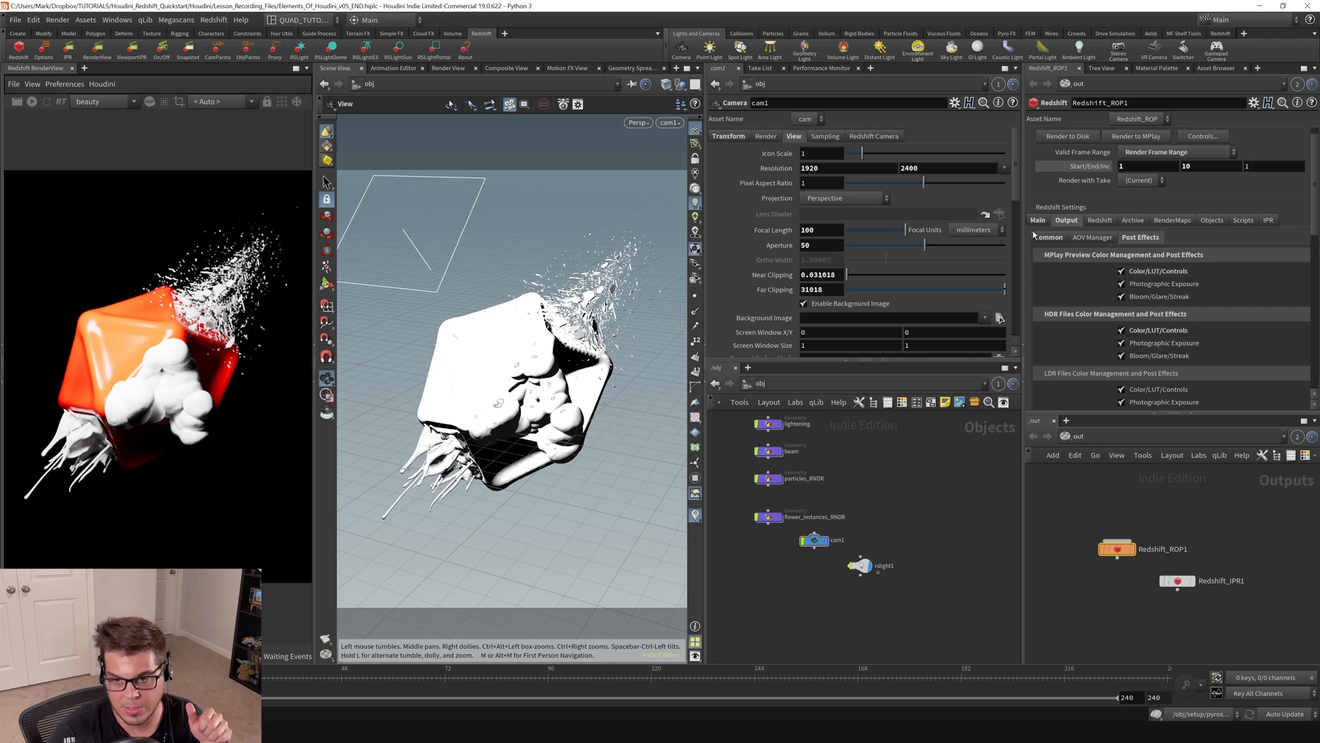
mouse_move(402, 429)
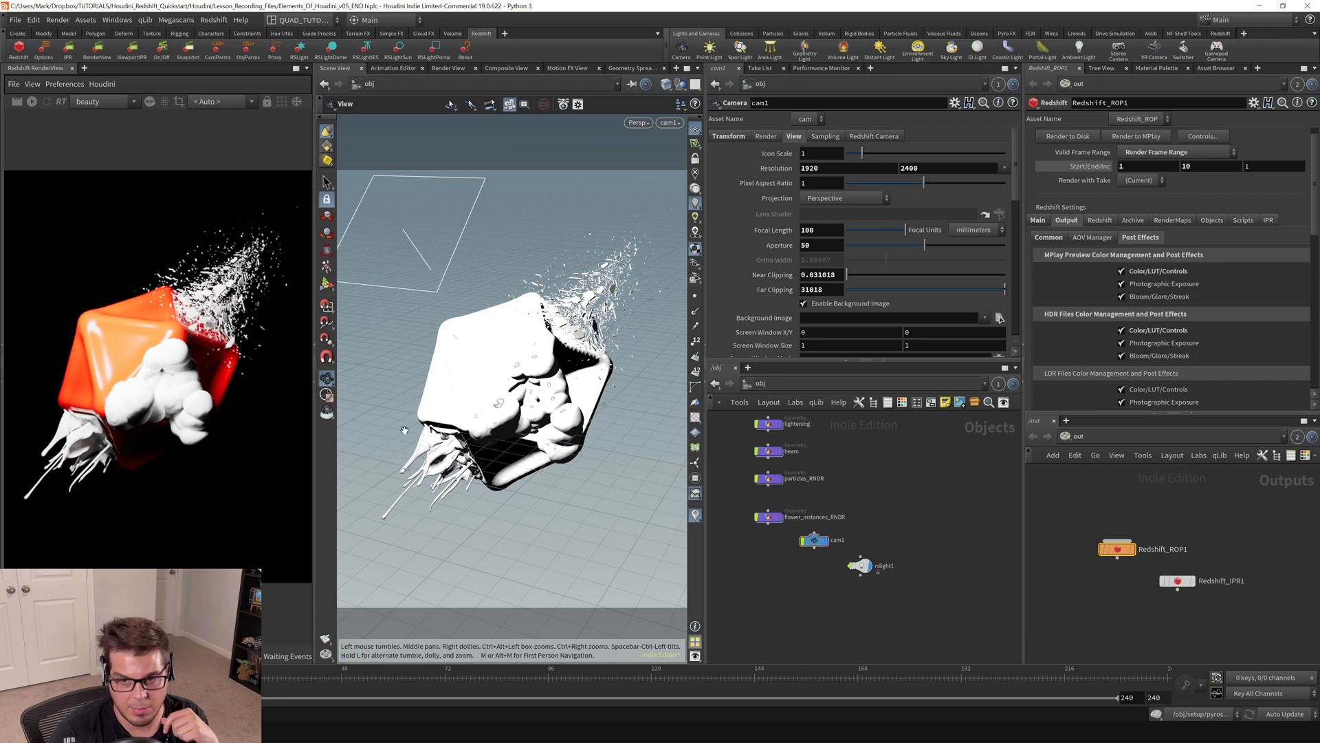
mouse_move(402, 430)
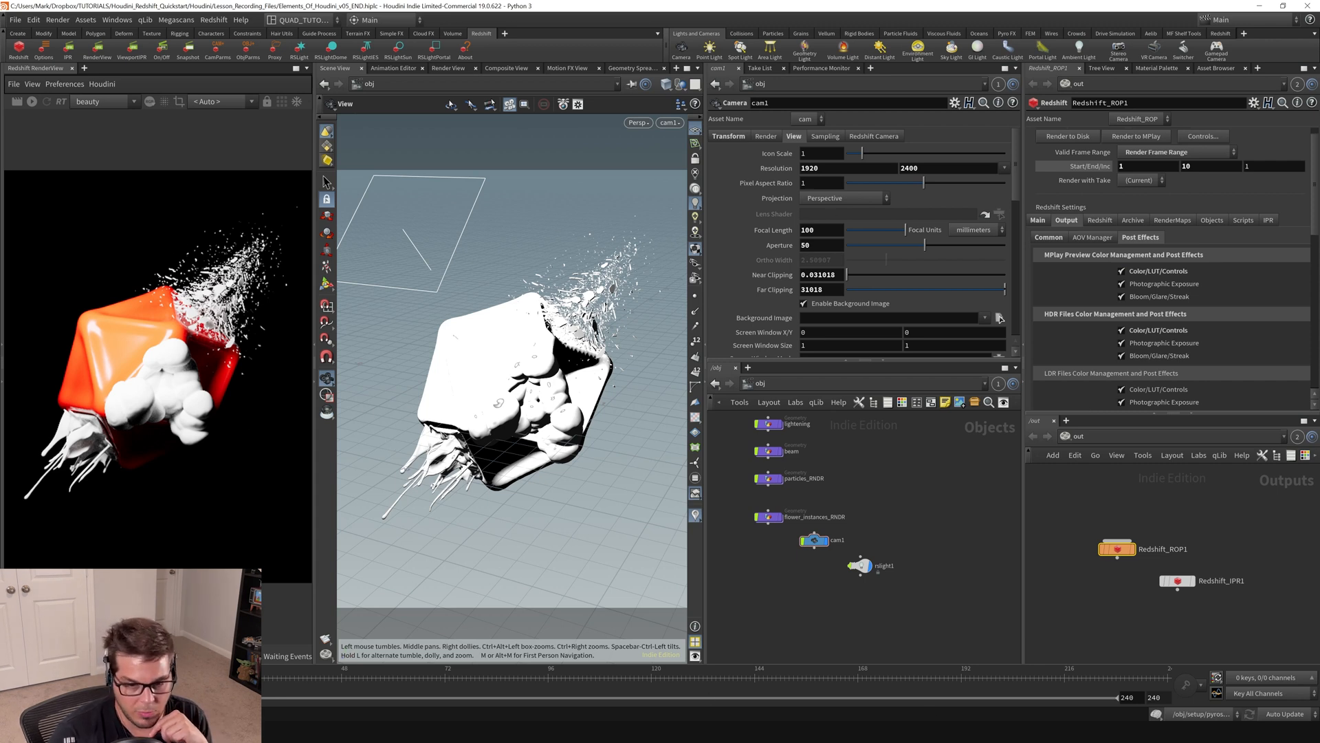
mouse_move(895, 419)
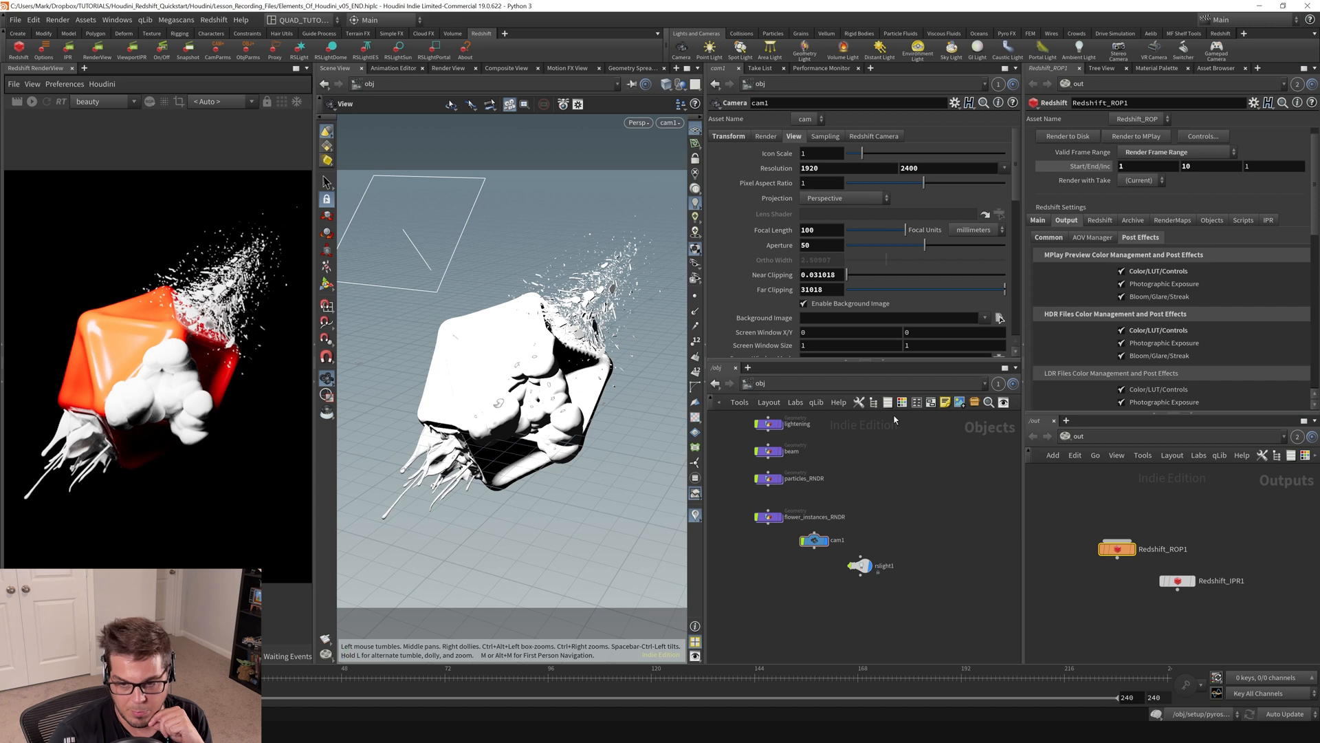